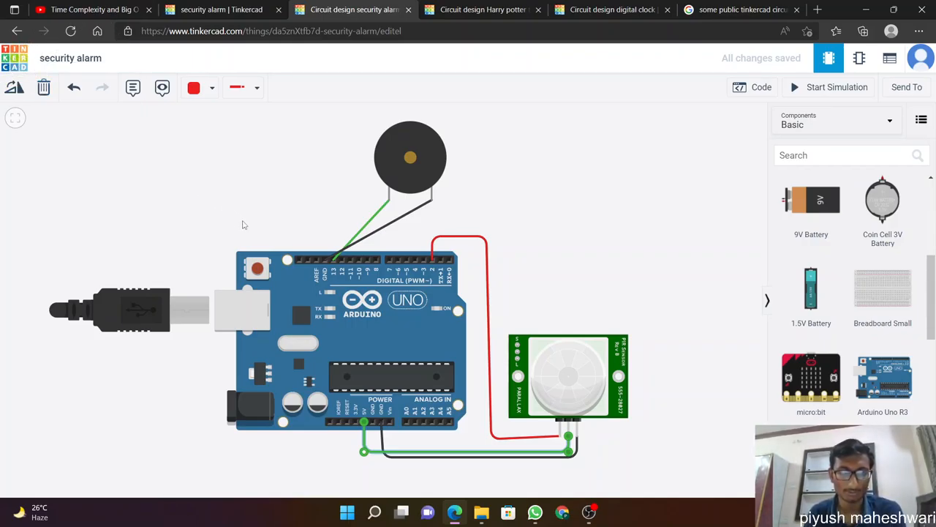
mouse_move(398, 138)
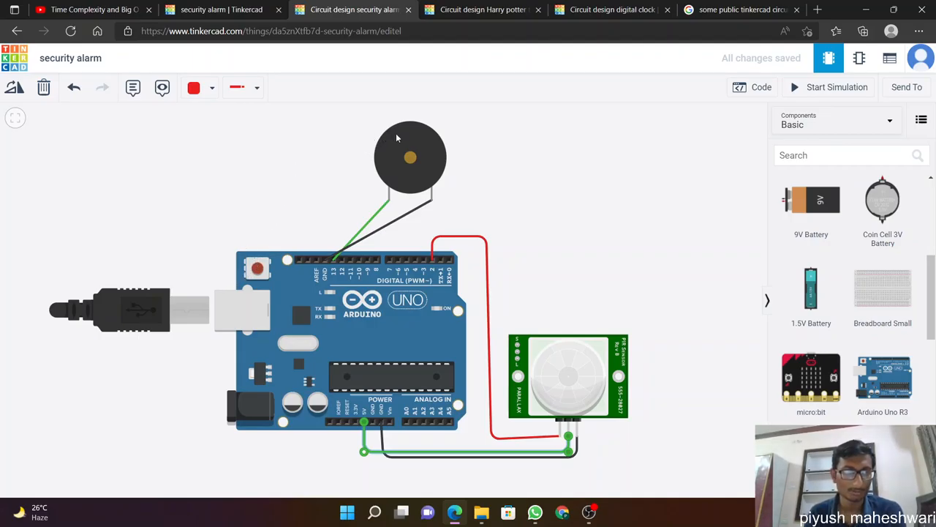
mouse_move(346, 133)
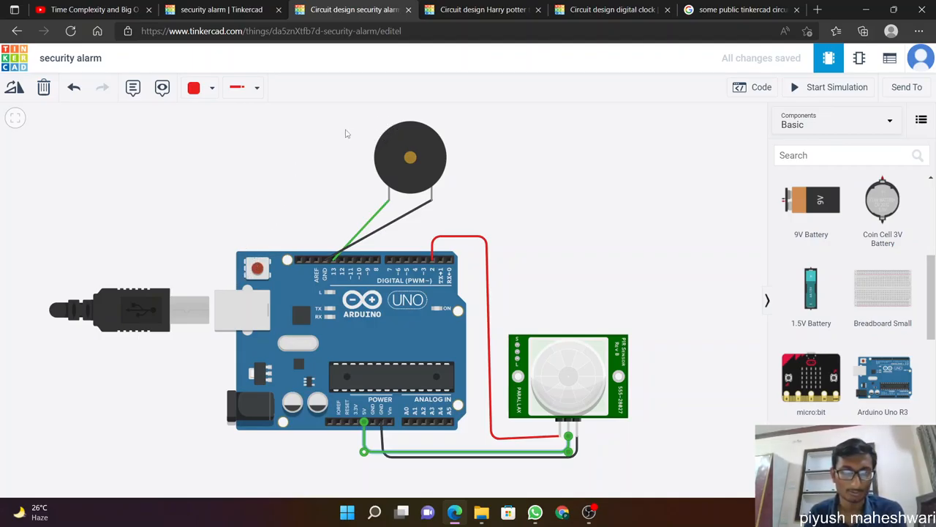
mouse_move(284, 167)
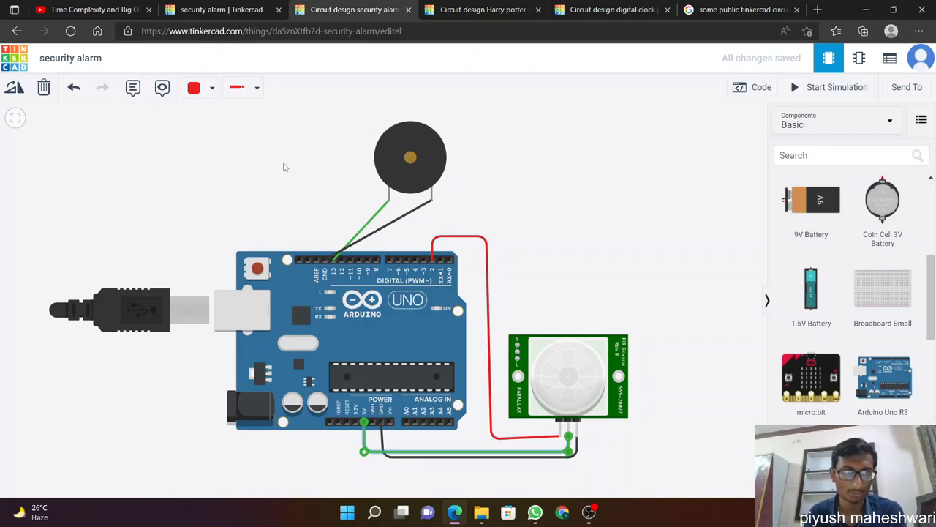
mouse_move(442, 183)
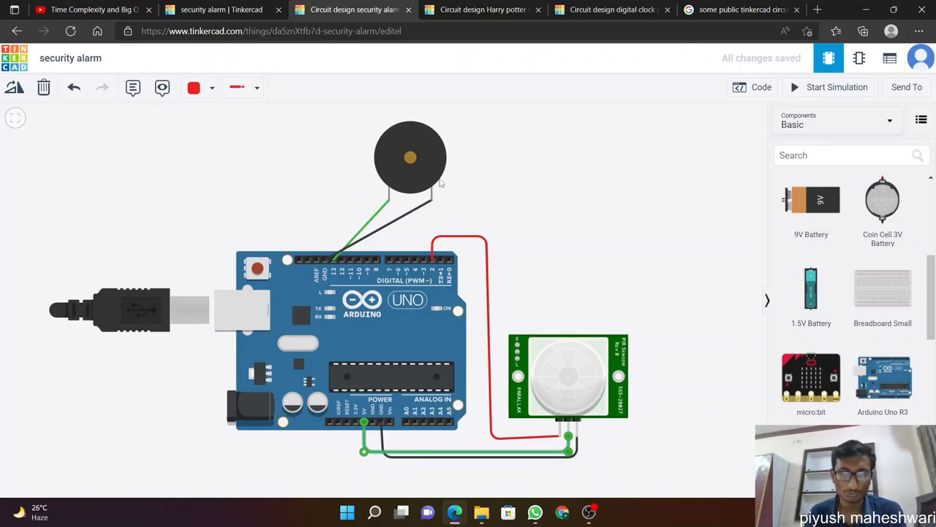
mouse_move(369, 181)
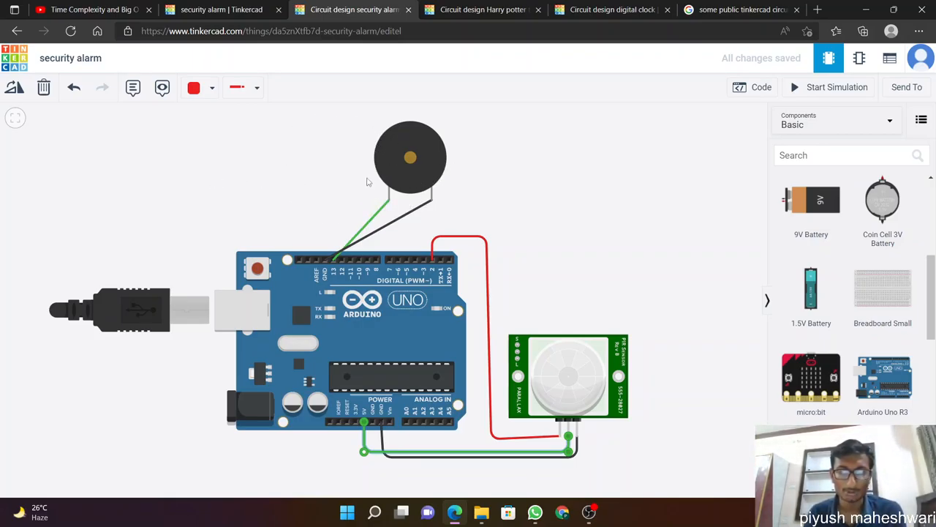
mouse_move(556, 179)
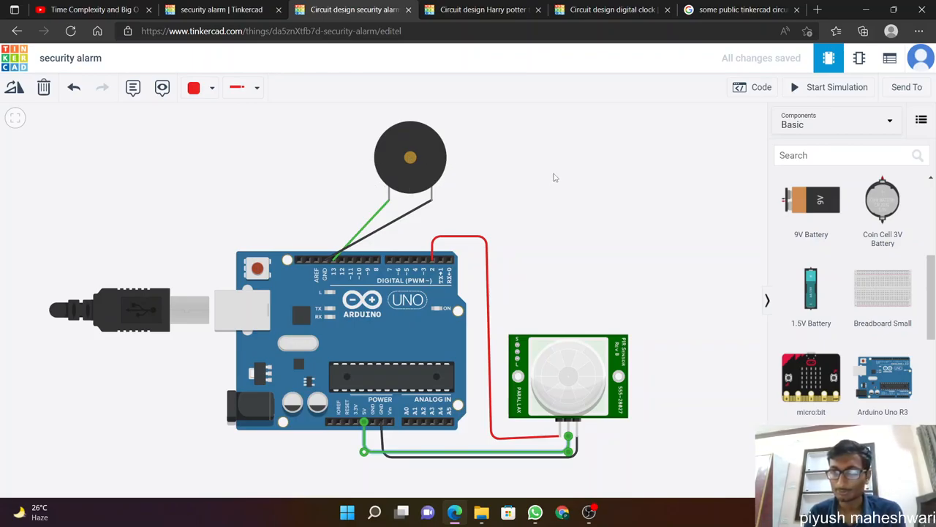
mouse_move(822, 269)
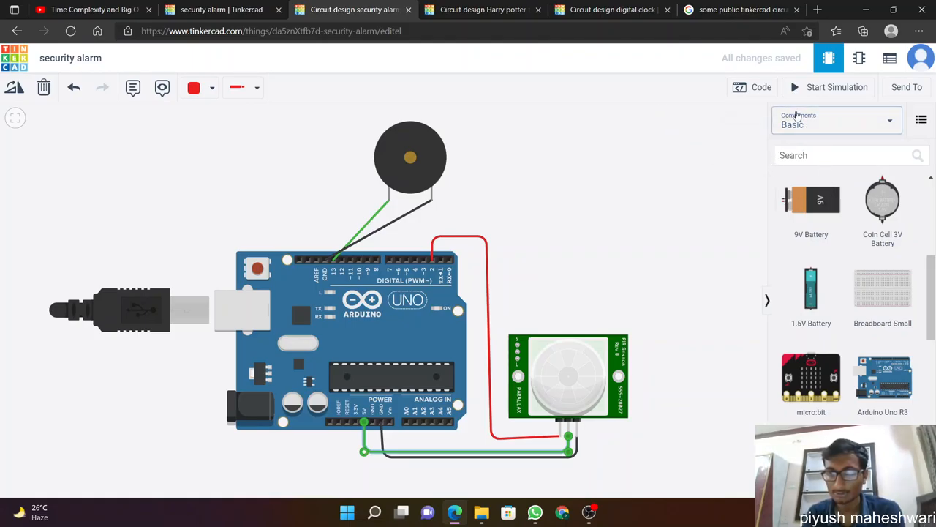
mouse_move(632, 101)
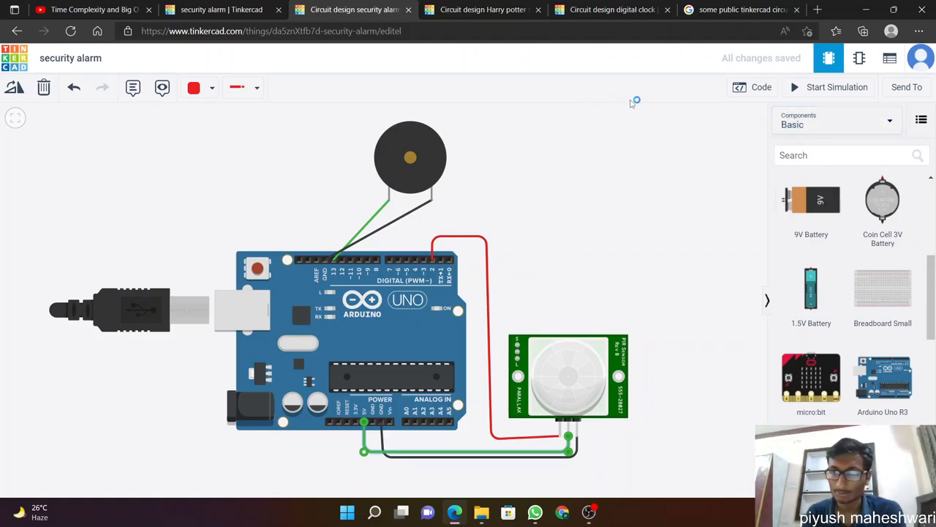
mouse_move(656, 128)
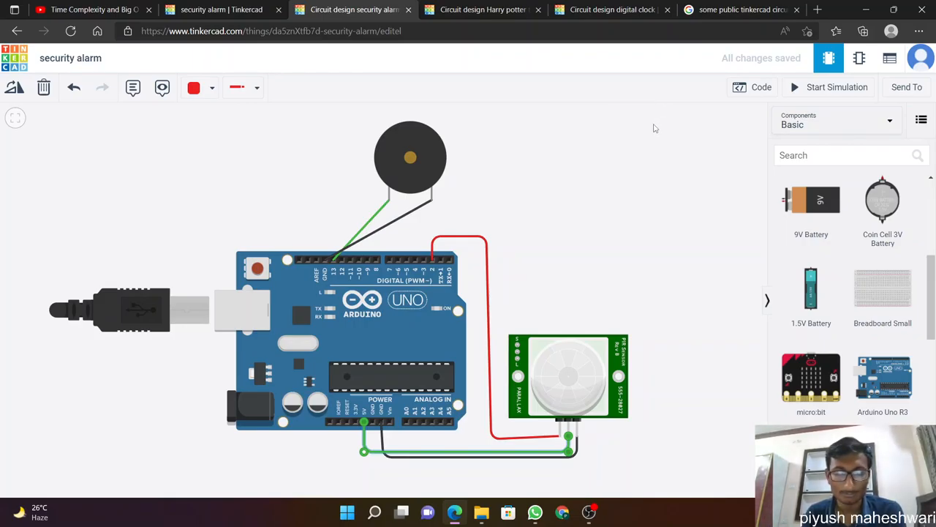
mouse_move(632, 220)
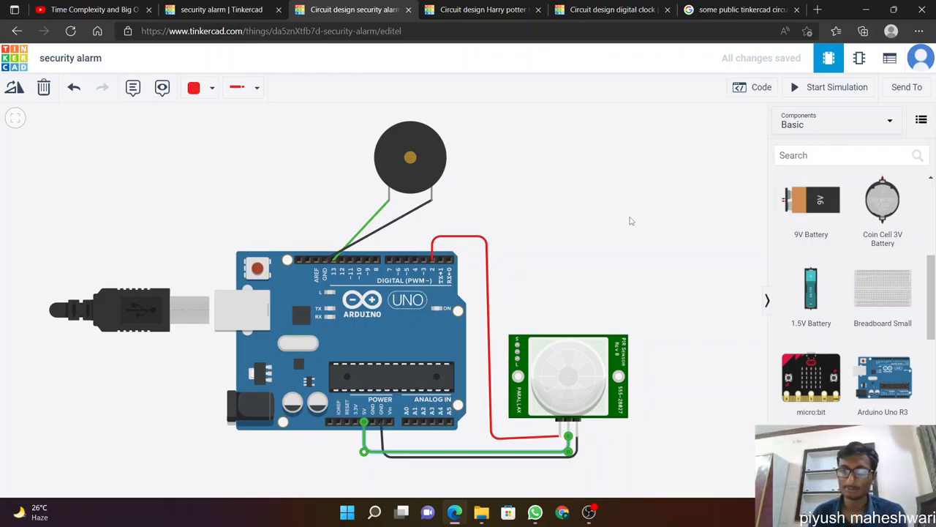
mouse_move(591, 228)
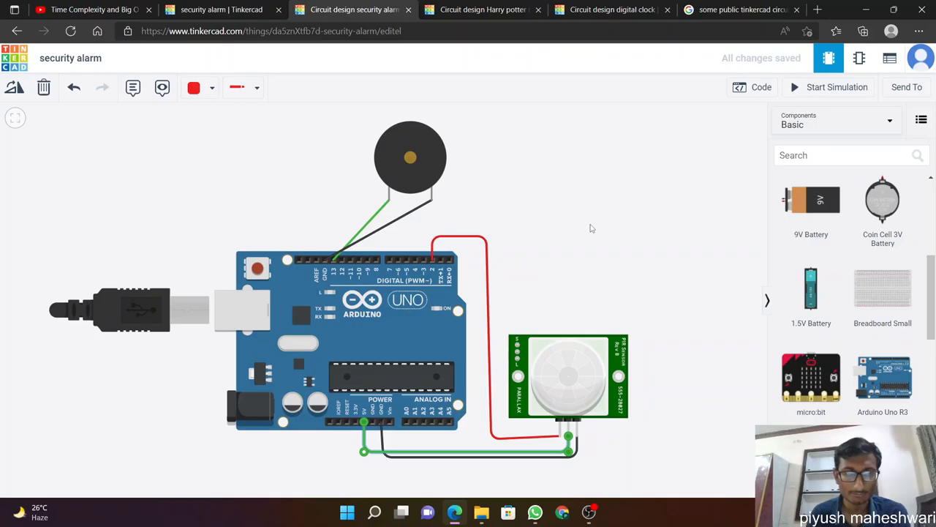
mouse_move(280, 278)
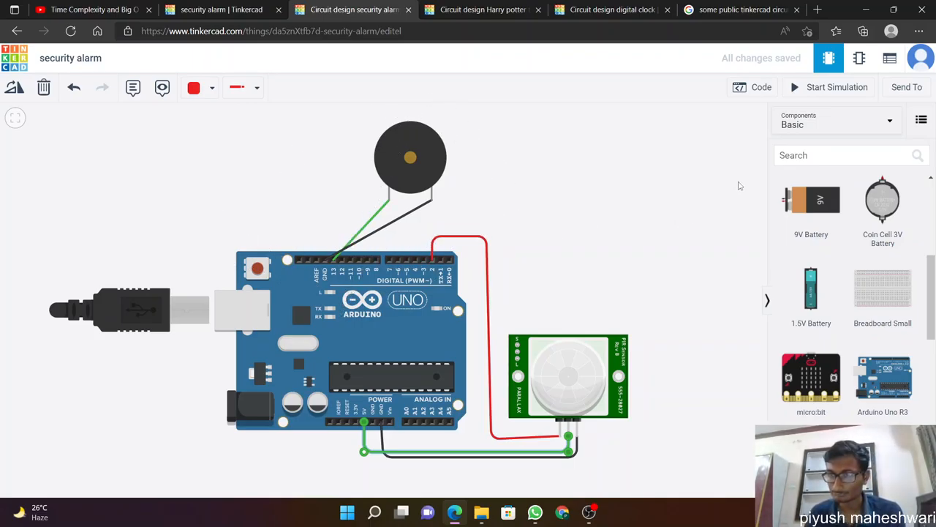
mouse_move(425, 124)
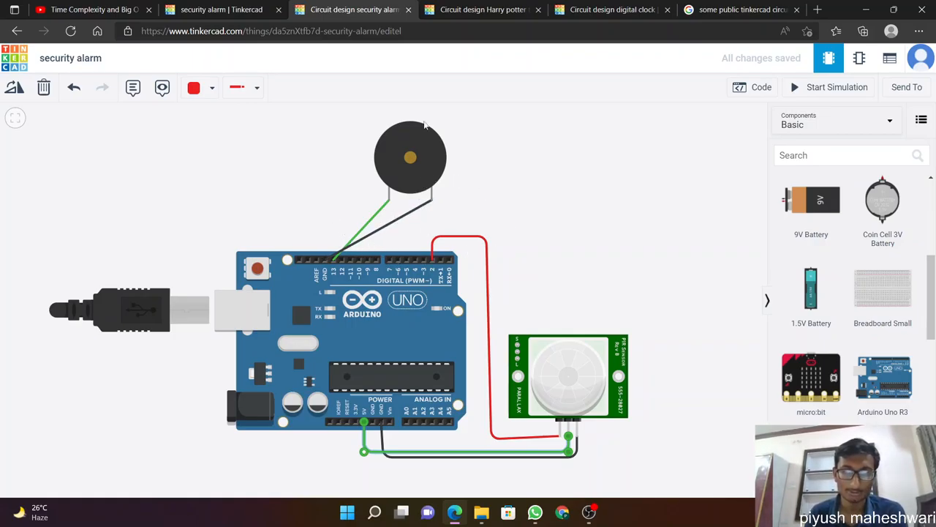
mouse_move(358, 170)
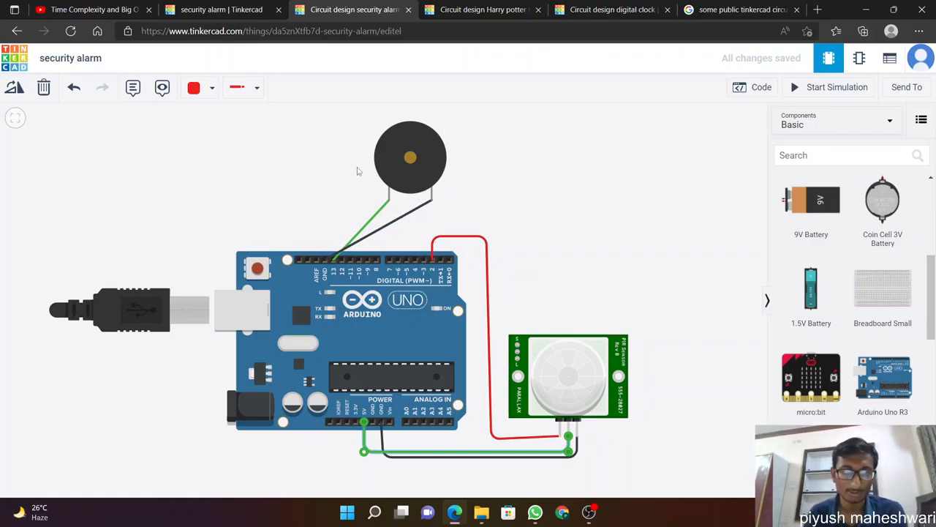
mouse_move(834, 284)
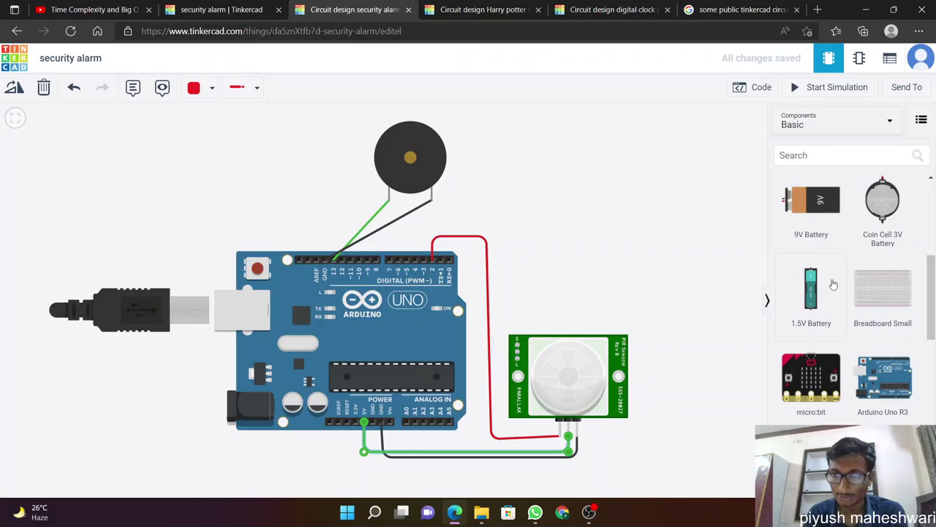
Step: Inspect the piezo buzzer, search the parts library for 'pi', then clear the search
scroll(down, 3)
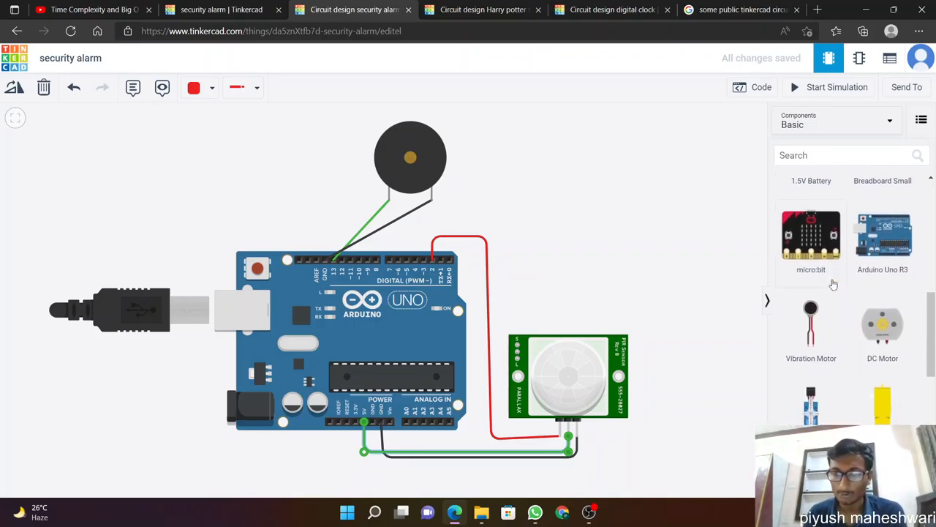
mouse_move(714, 291)
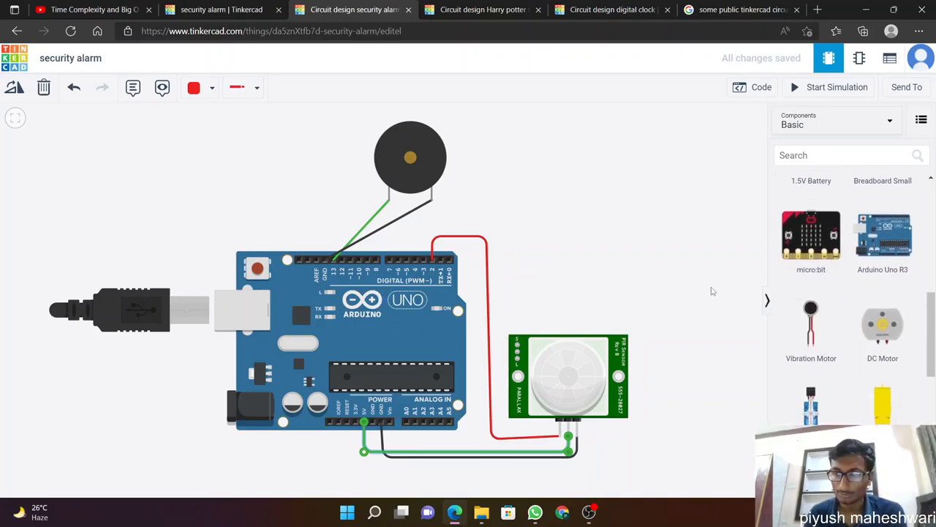
scroll(up, 3)
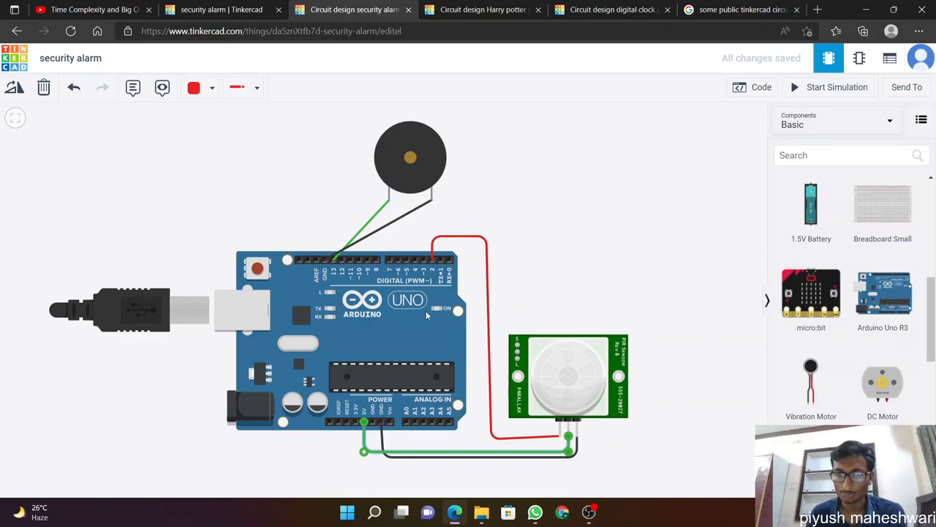
mouse_move(387, 139)
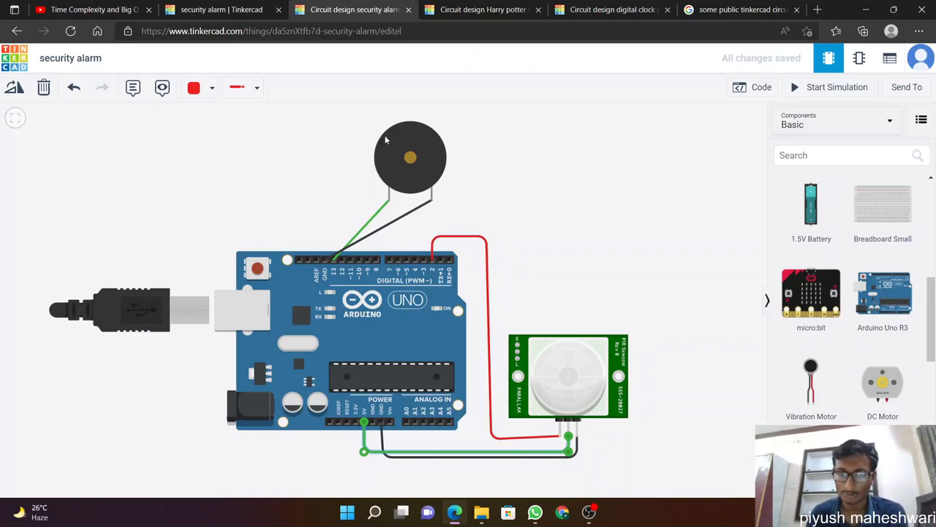
click(410, 157)
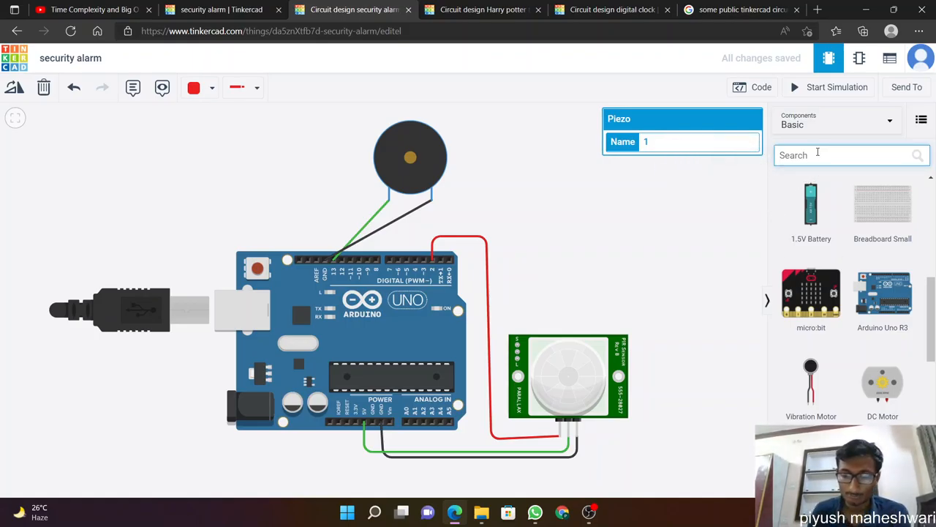
text(piezo)
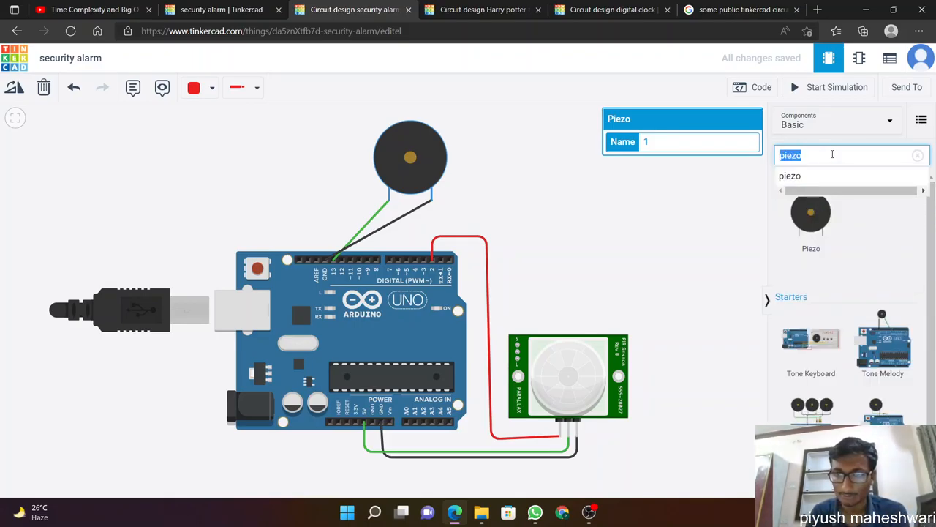
click(918, 155)
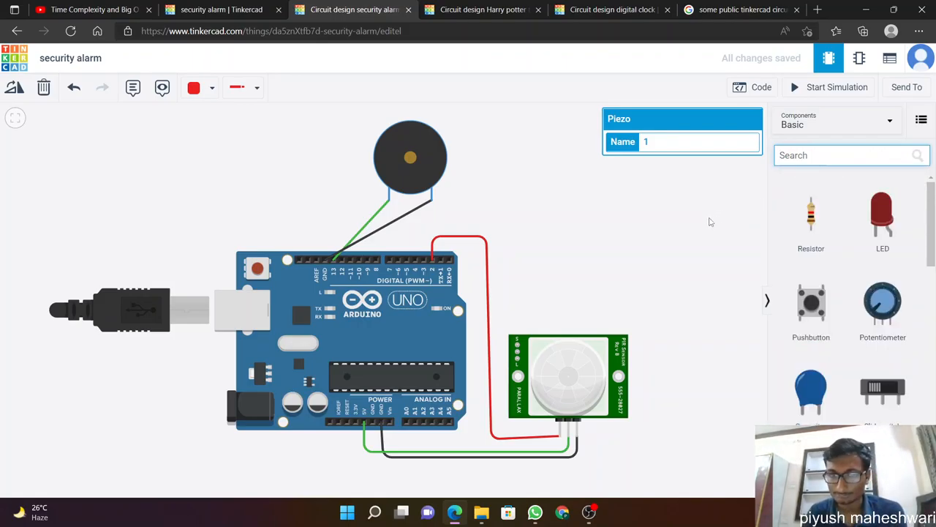
Step: Inspect the PIR sensor's name and target X/Y positions, then deselect it
click(568, 374)
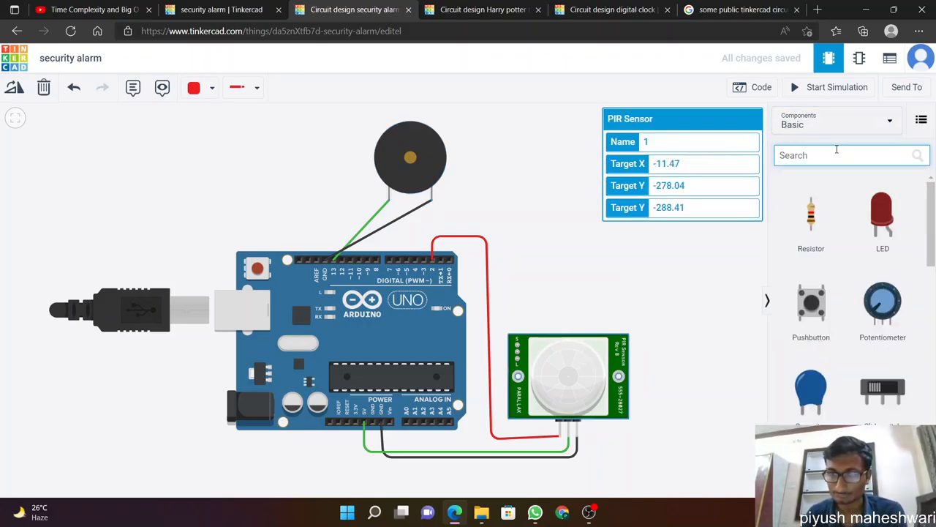
mouse_move(708, 290)
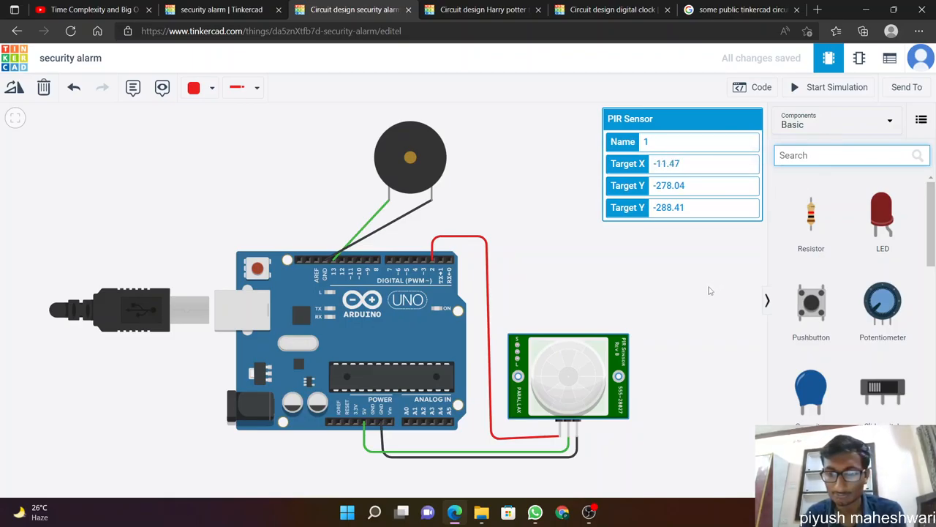
click(538, 259)
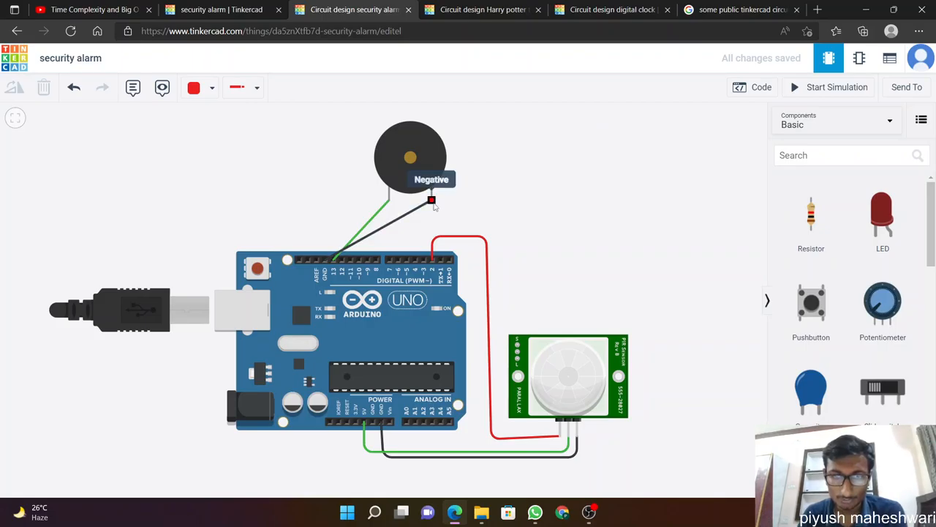
mouse_move(433, 206)
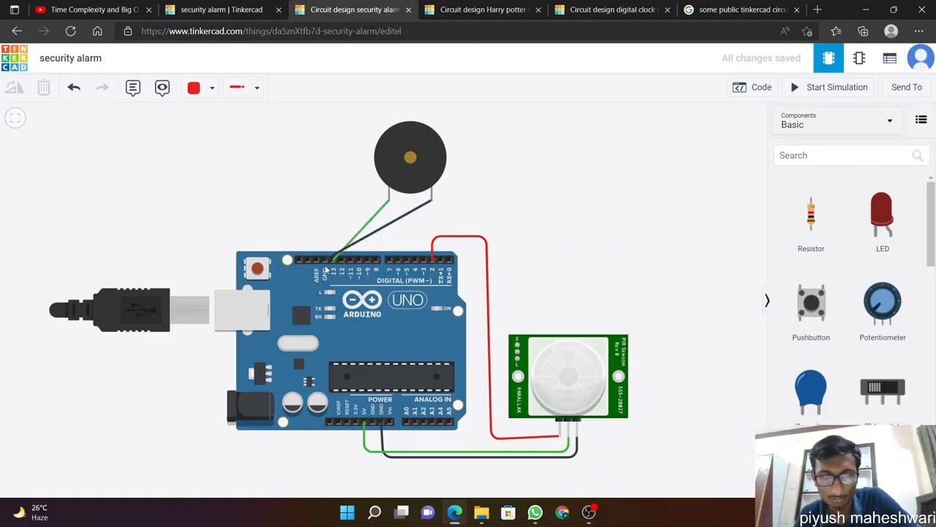
mouse_move(381, 231)
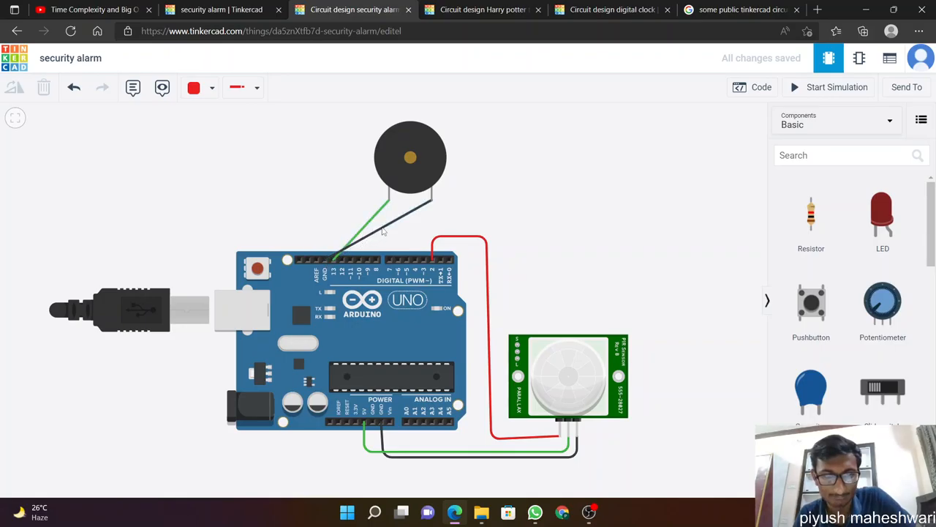
mouse_move(325, 277)
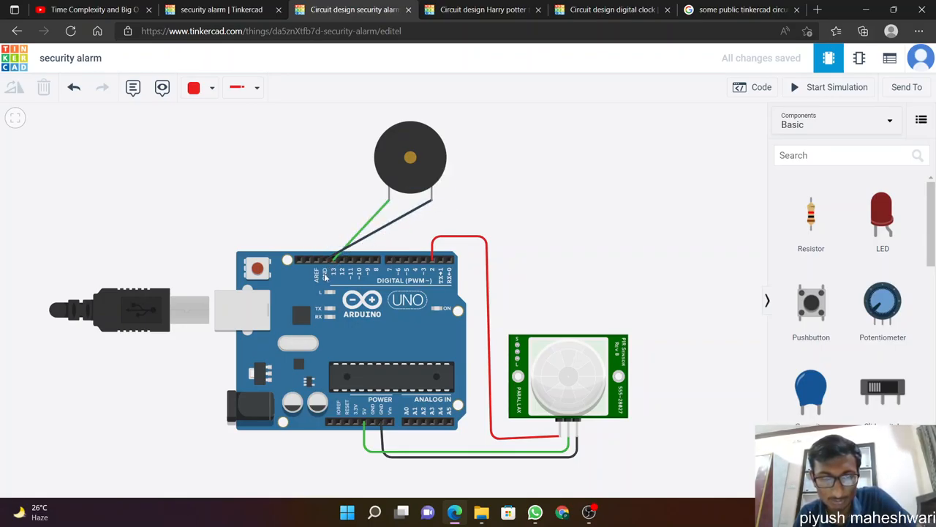
mouse_move(498, 122)
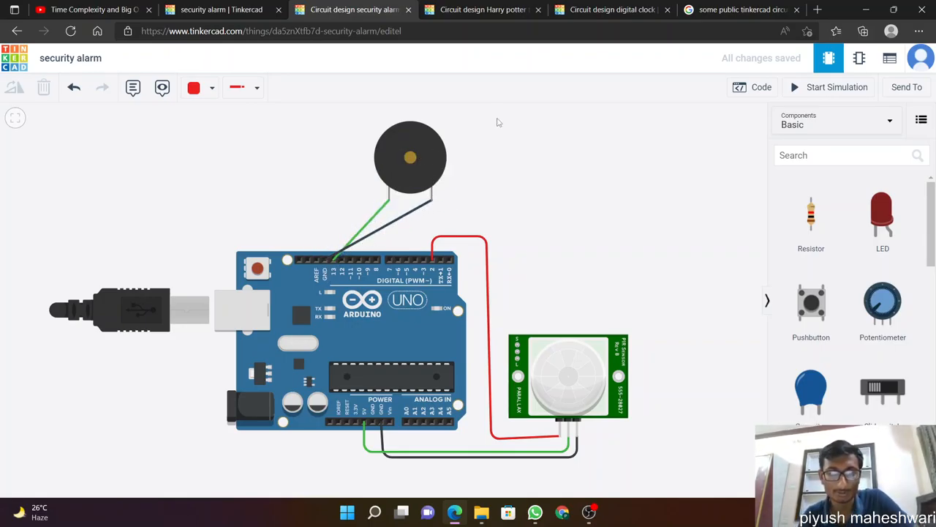
mouse_move(329, 263)
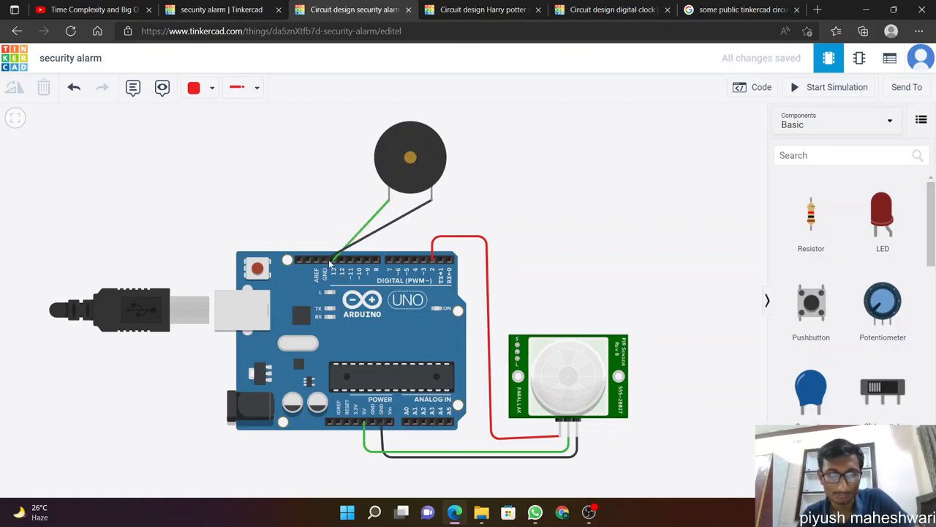
mouse_move(380, 184)
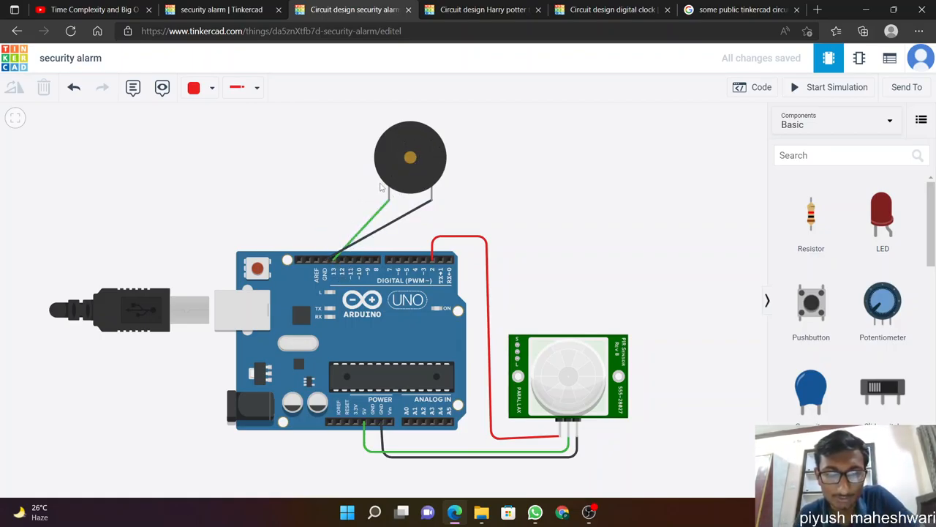
mouse_move(334, 266)
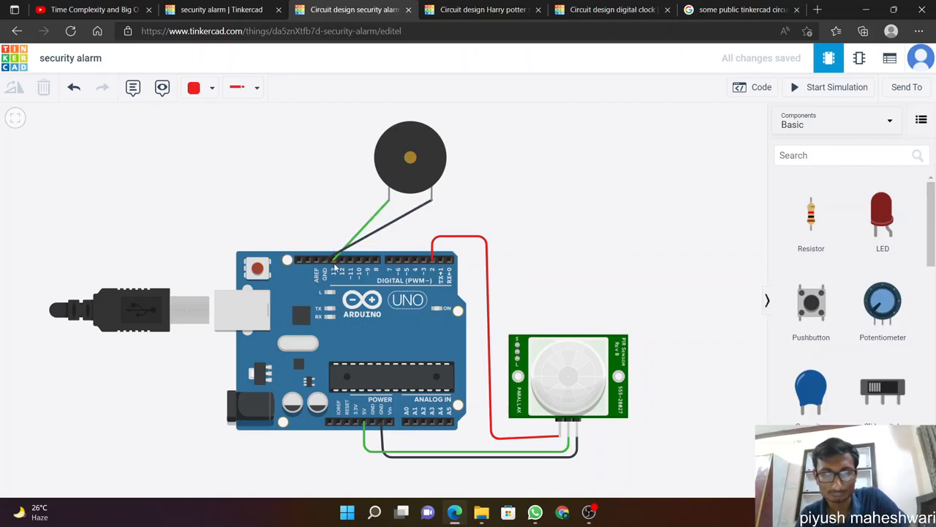
mouse_move(334, 260)
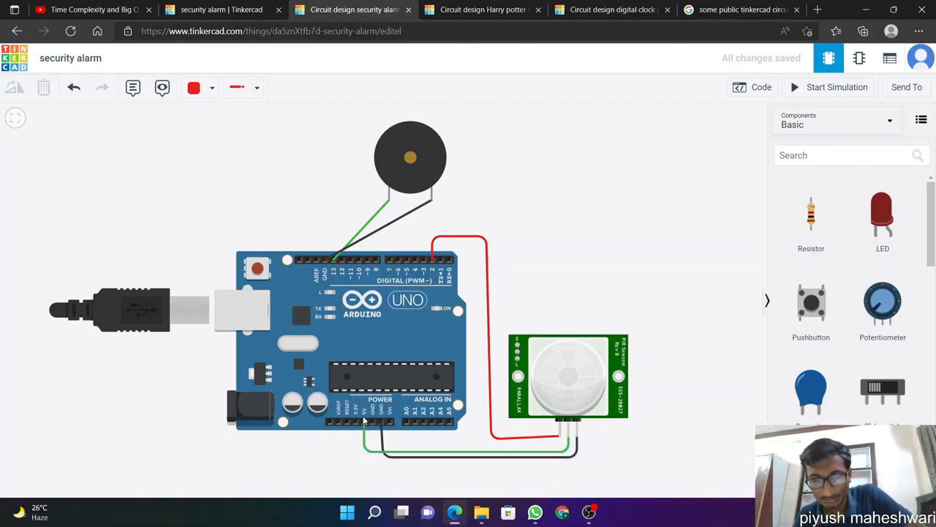
mouse_move(517, 450)
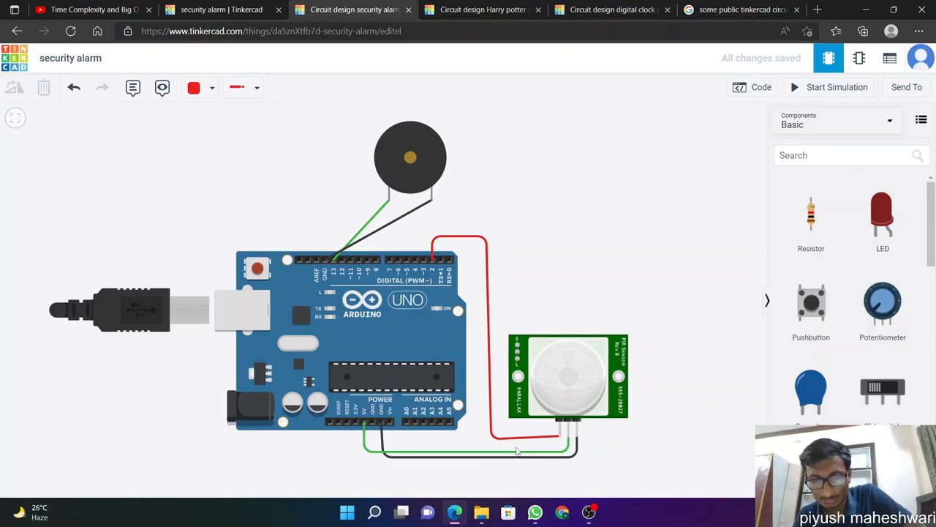
mouse_move(574, 389)
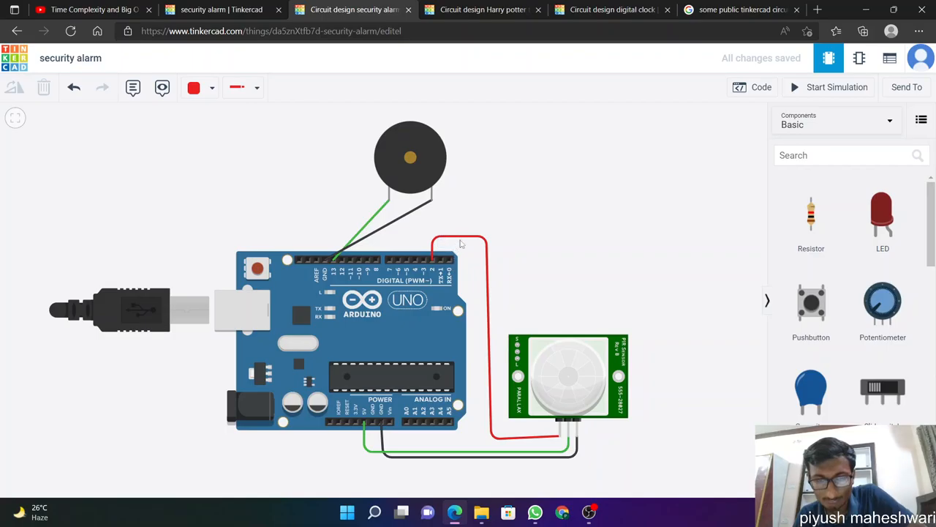
mouse_move(465, 266)
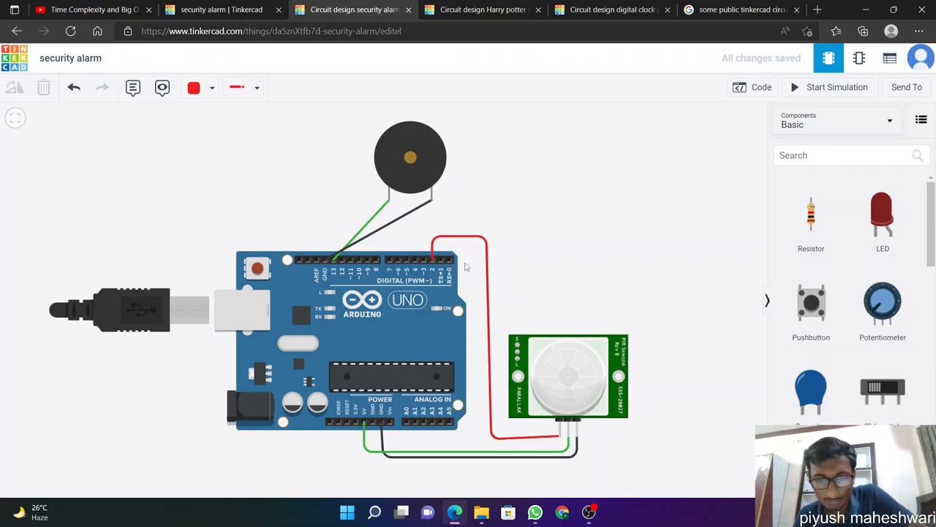
mouse_move(433, 260)
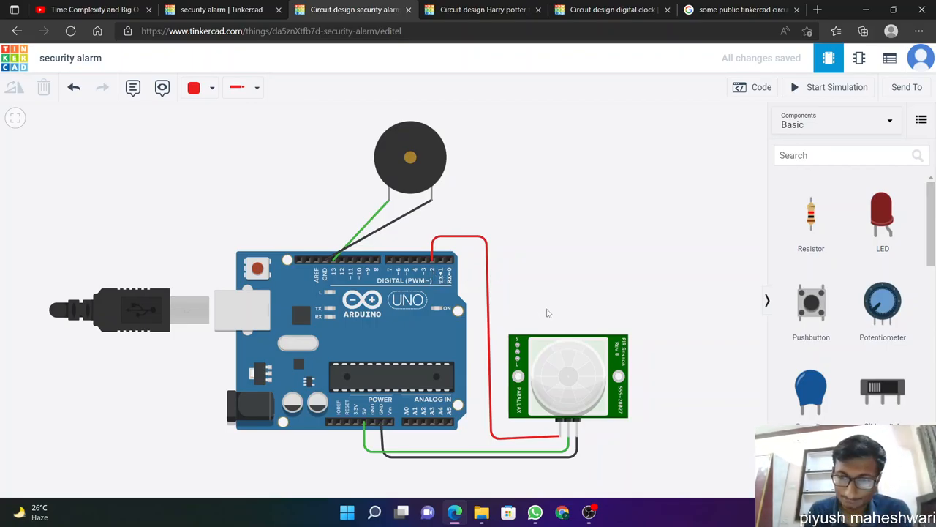
mouse_move(738, 126)
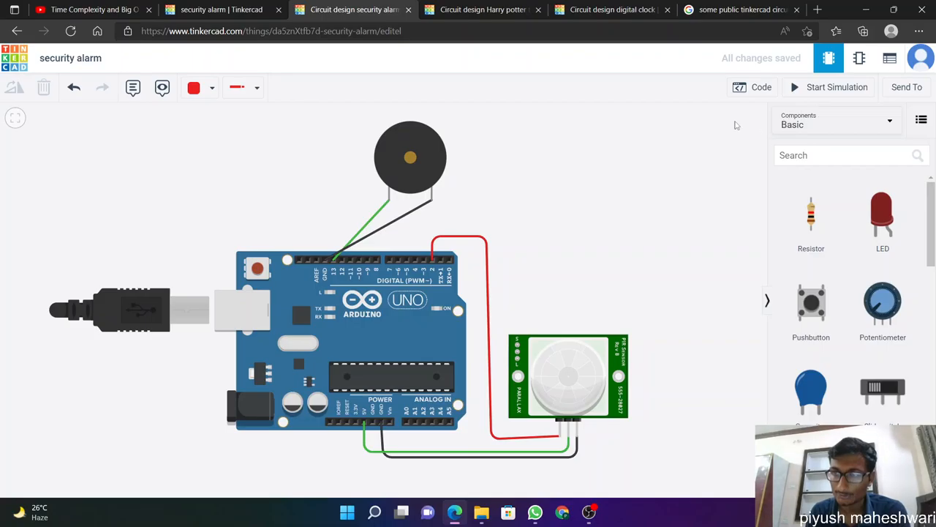
Step: Show the block program and browse the Control, Output and Input block categories
click(754, 88)
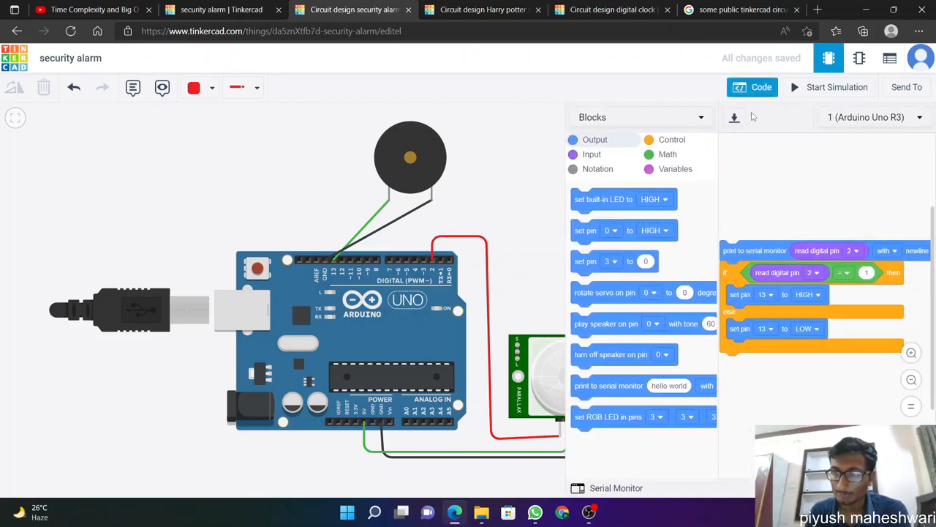
mouse_move(759, 164)
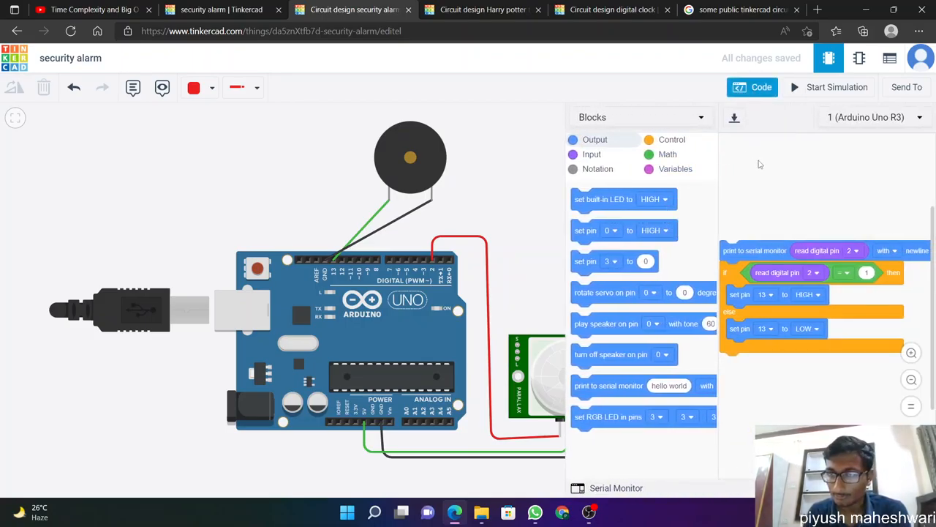
mouse_move(768, 187)
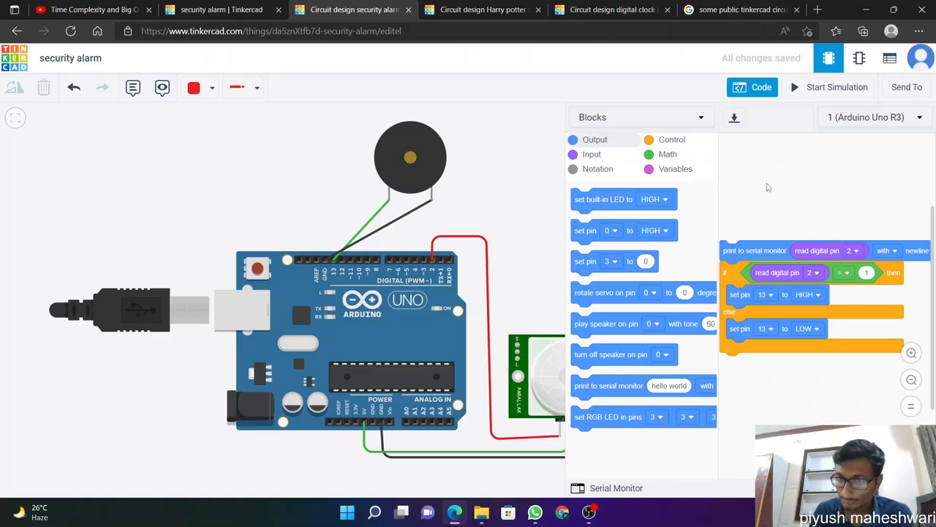
mouse_move(647, 181)
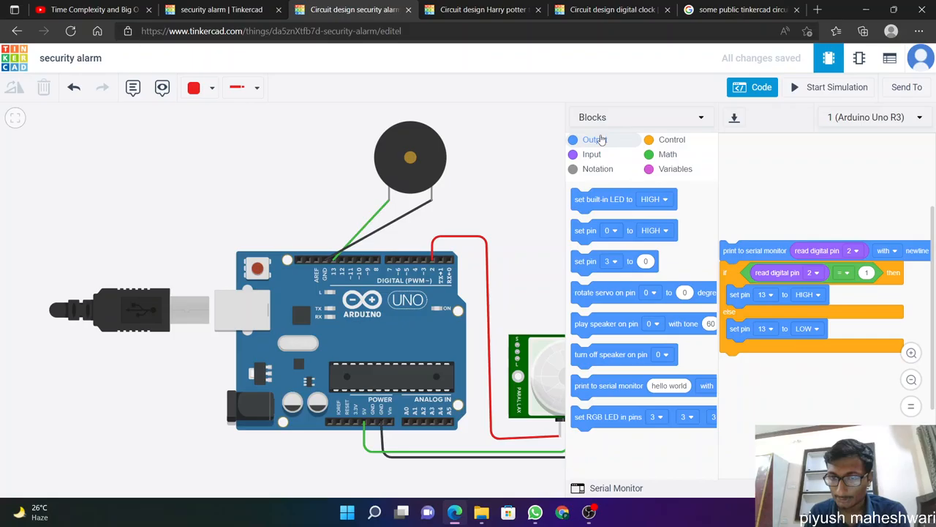
mouse_move(591, 386)
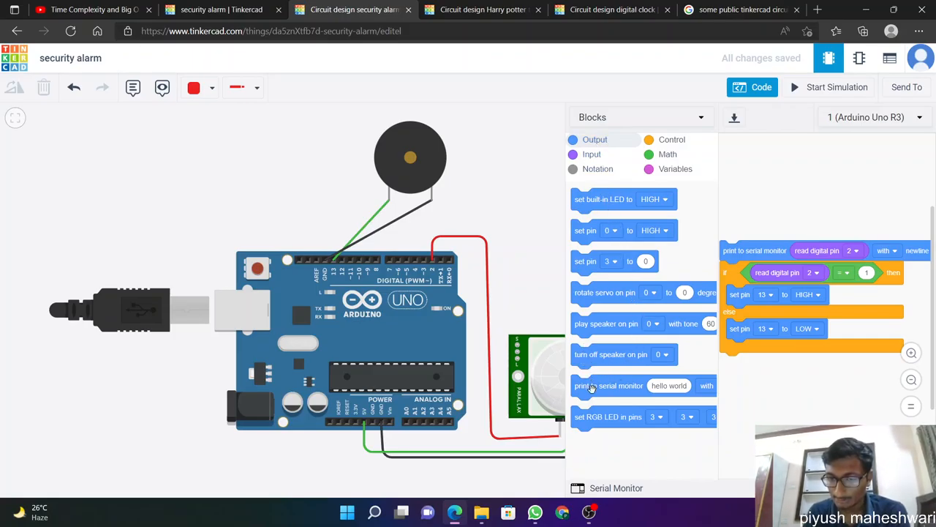
mouse_move(612, 392)
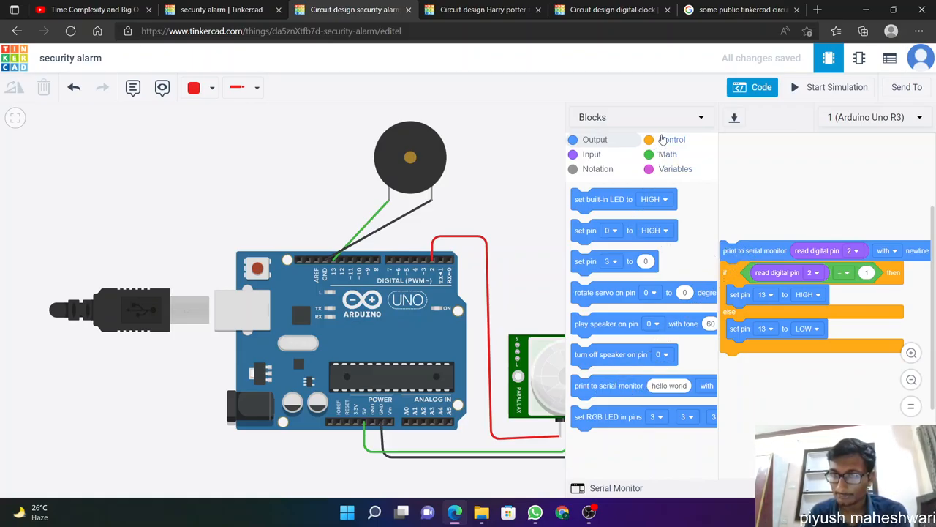
click(672, 139)
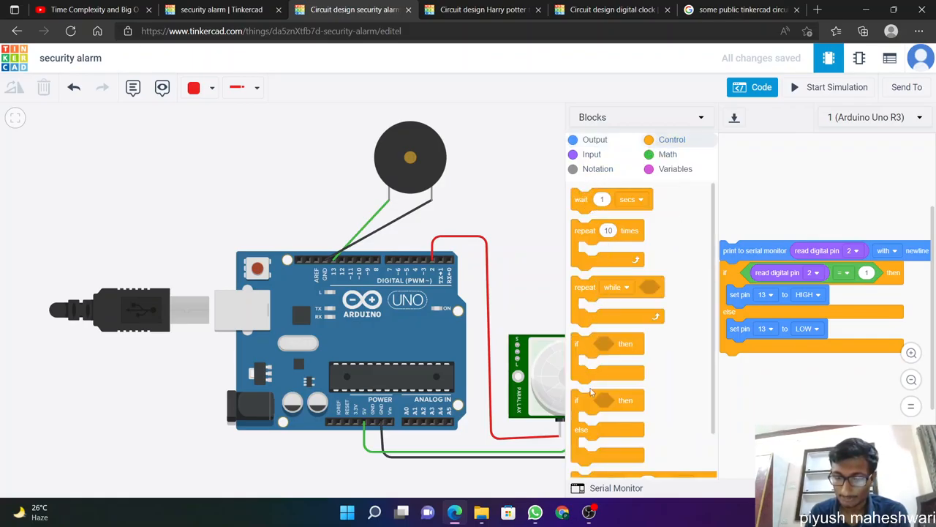
mouse_move(638, 325)
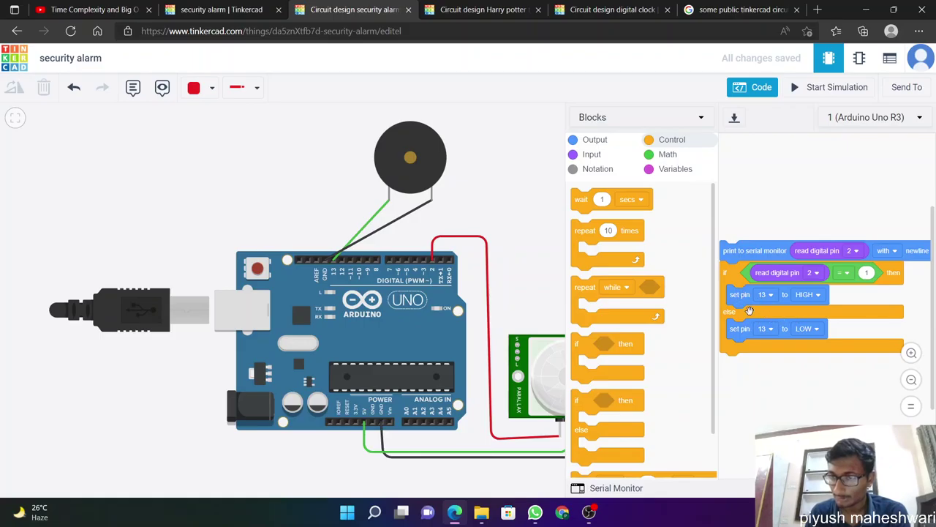
mouse_move(617, 161)
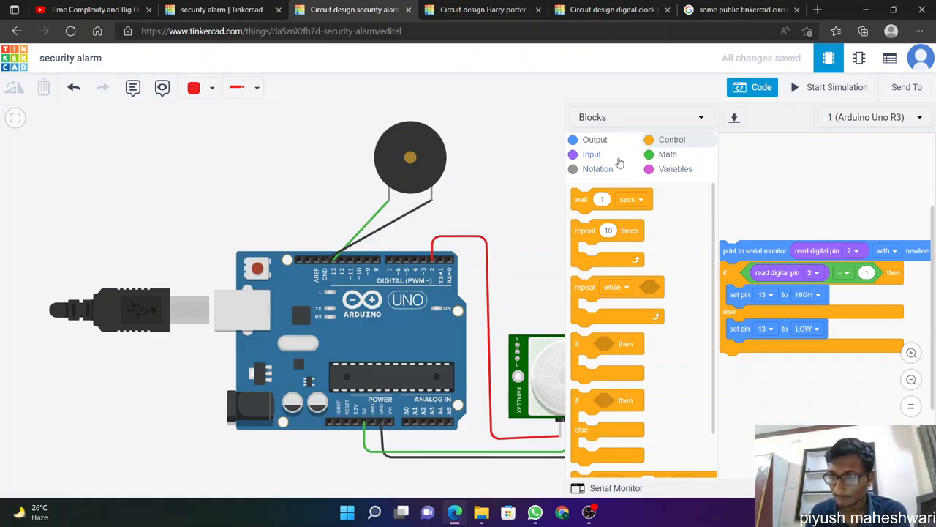
click(594, 139)
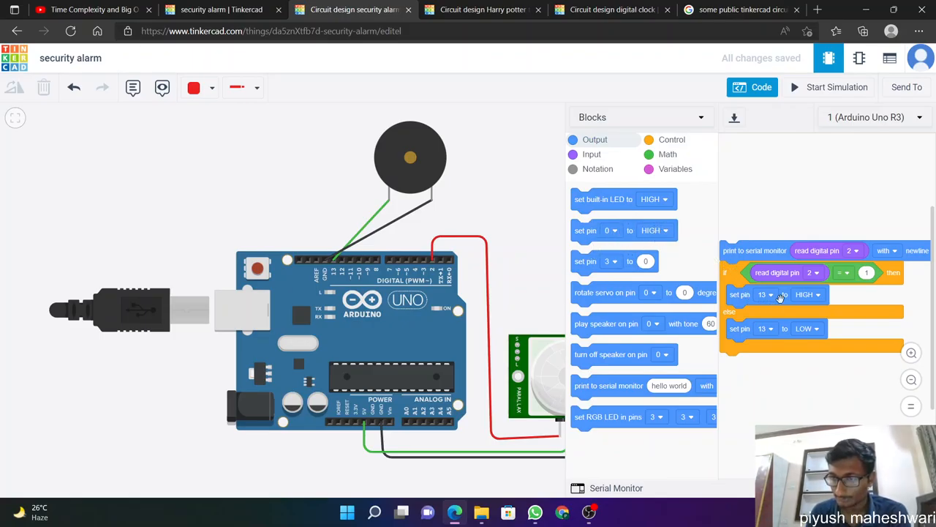
mouse_move(811, 327)
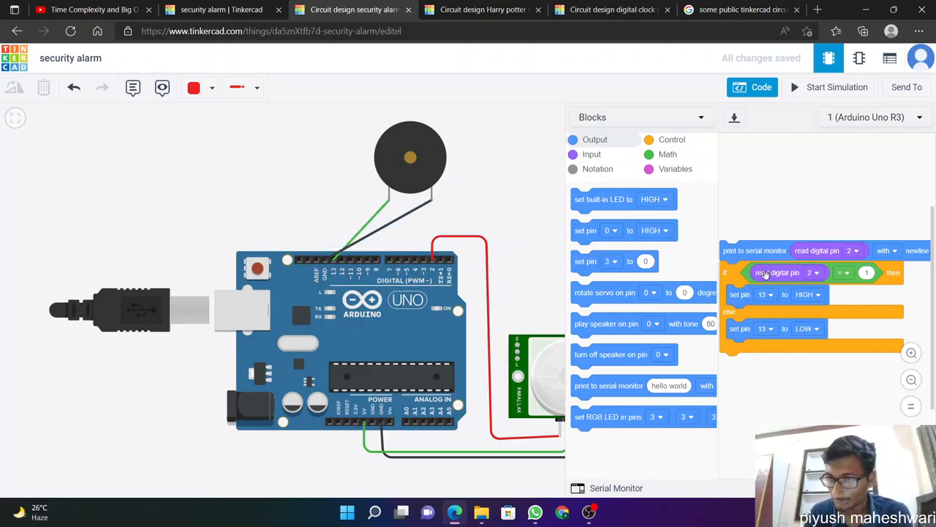
mouse_move(664, 176)
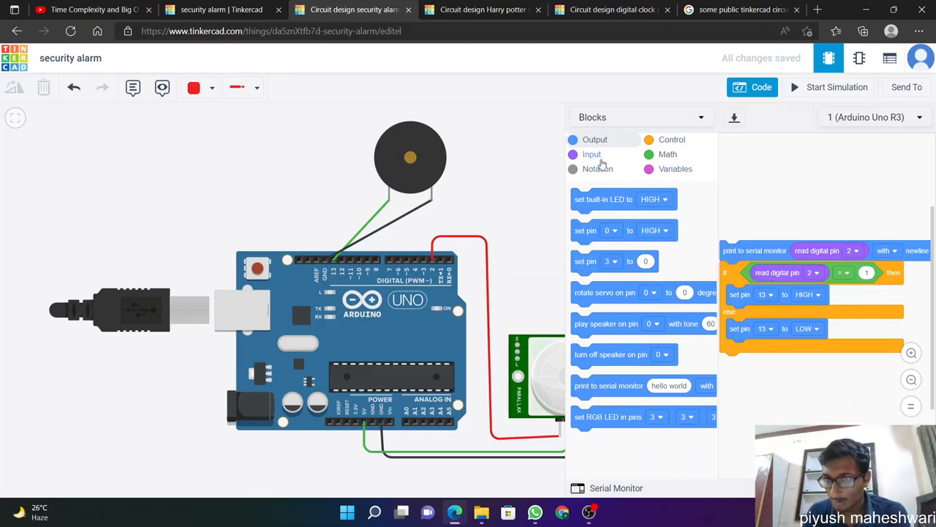
click(591, 155)
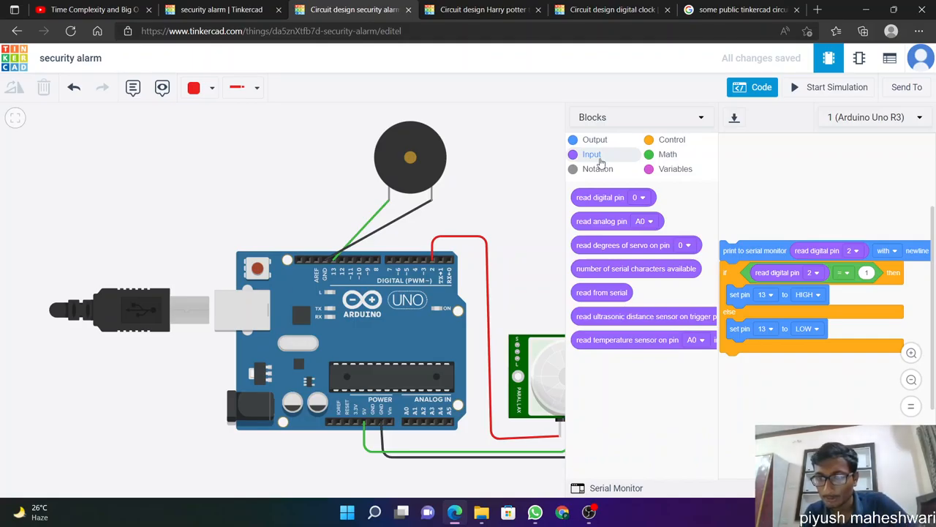
mouse_move(534, 246)
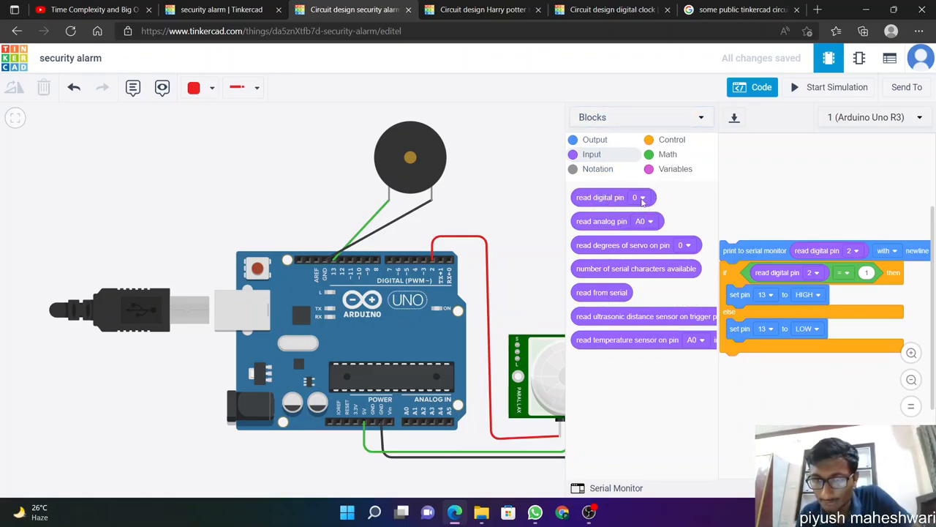
mouse_move(613, 293)
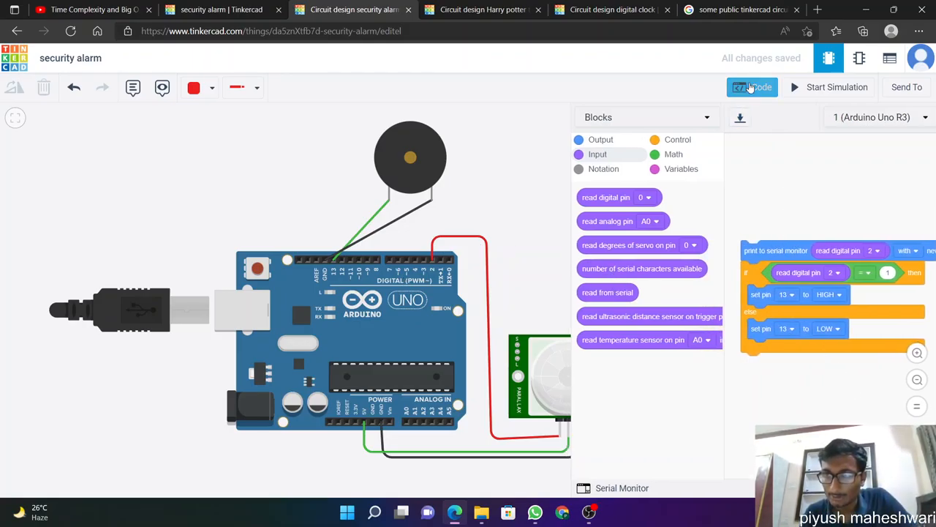
Step: Hide the code, run the alarm simulation and show the PIR sensor's detection target
click(752, 87)
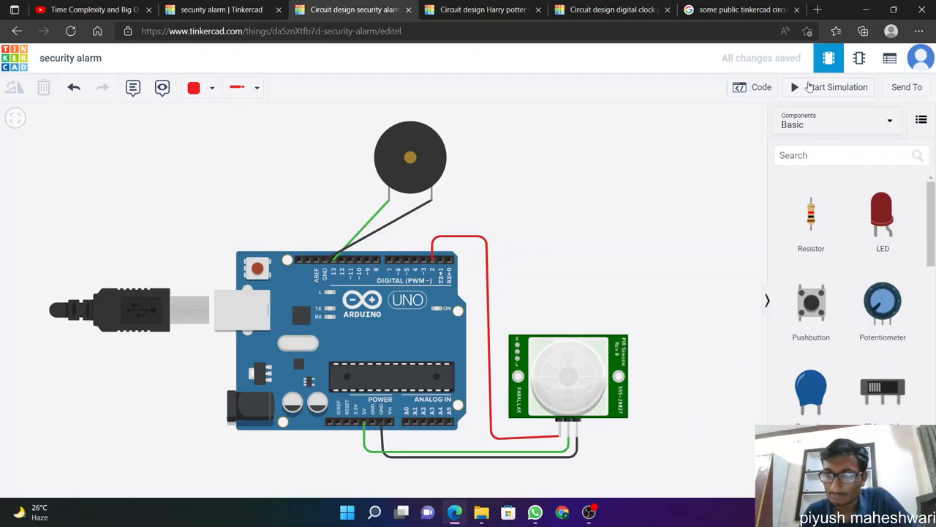
click(828, 88)
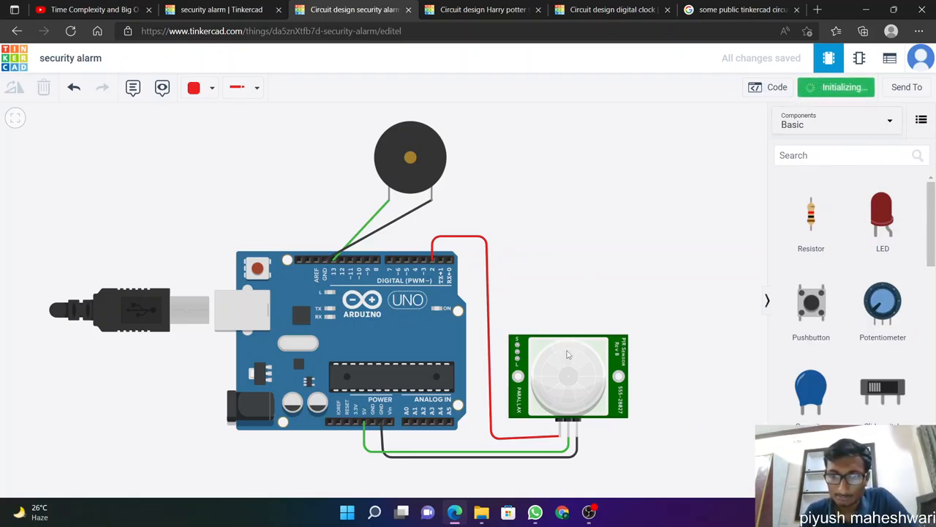
click(837, 88)
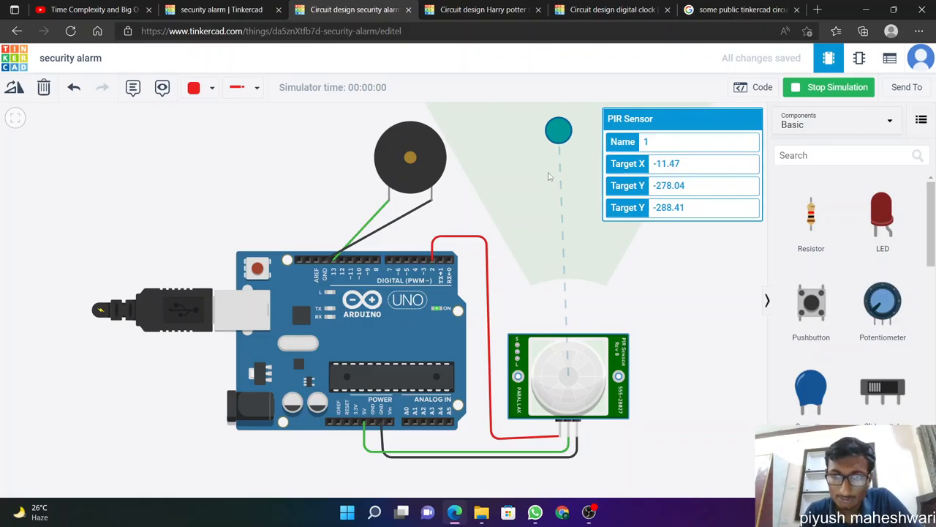
mouse_move(512, 181)
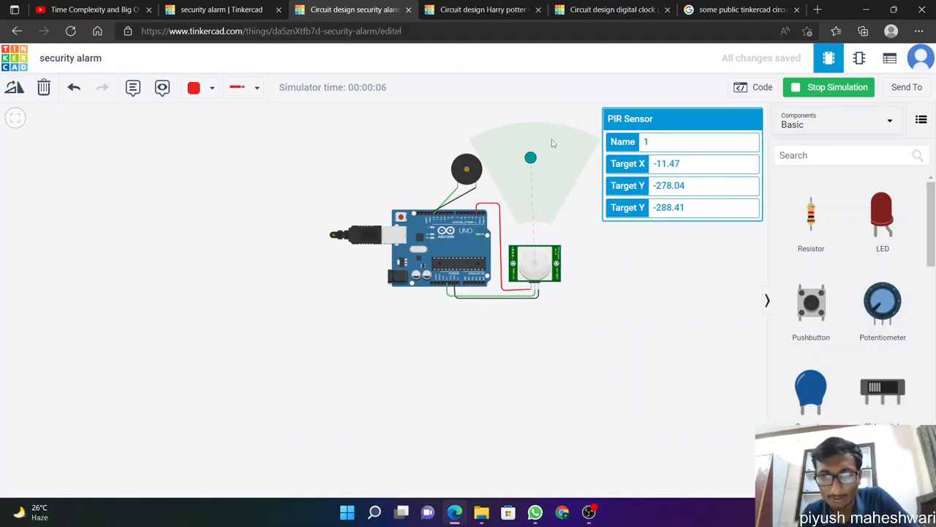
mouse_move(582, 126)
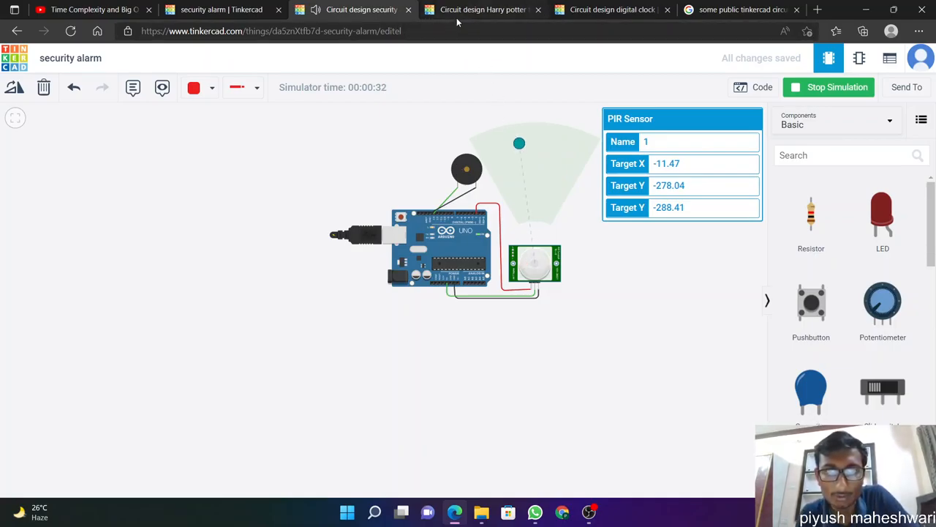
mouse_move(483, 9)
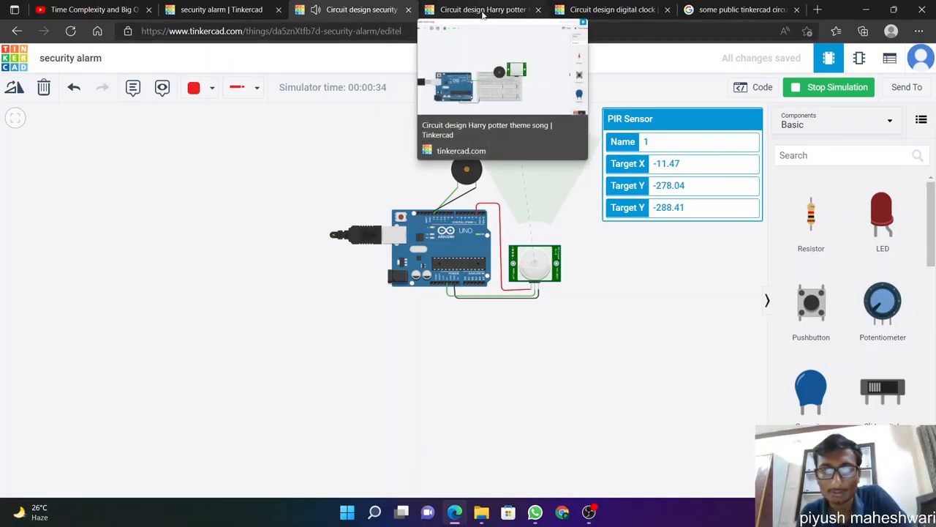
click(483, 9)
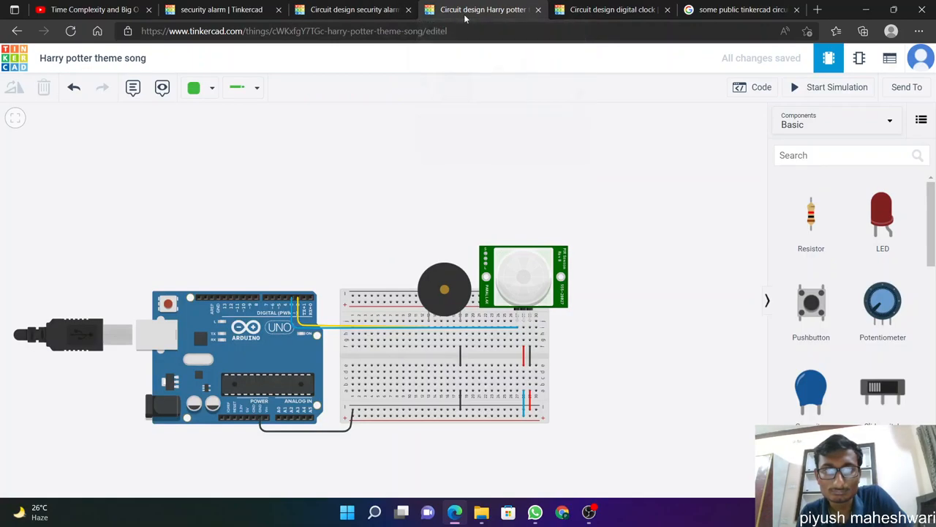
mouse_move(403, 199)
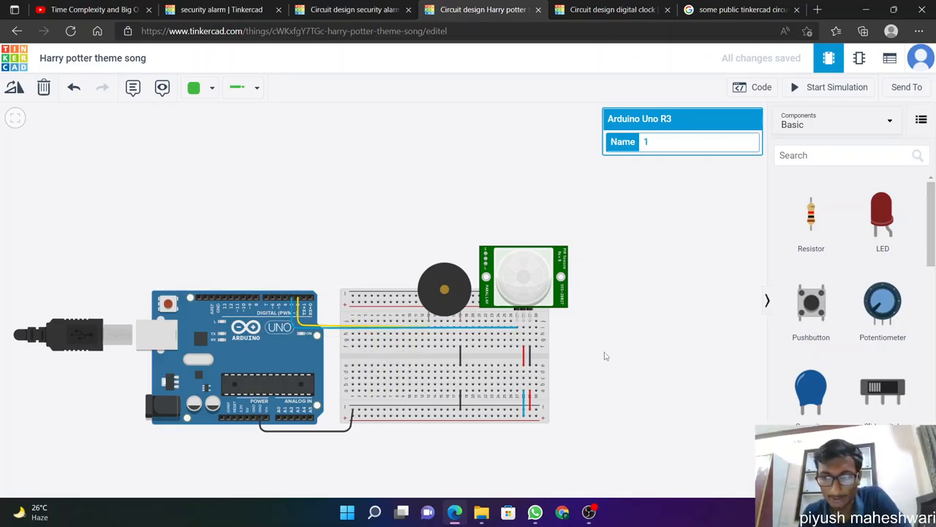
mouse_move(830, 187)
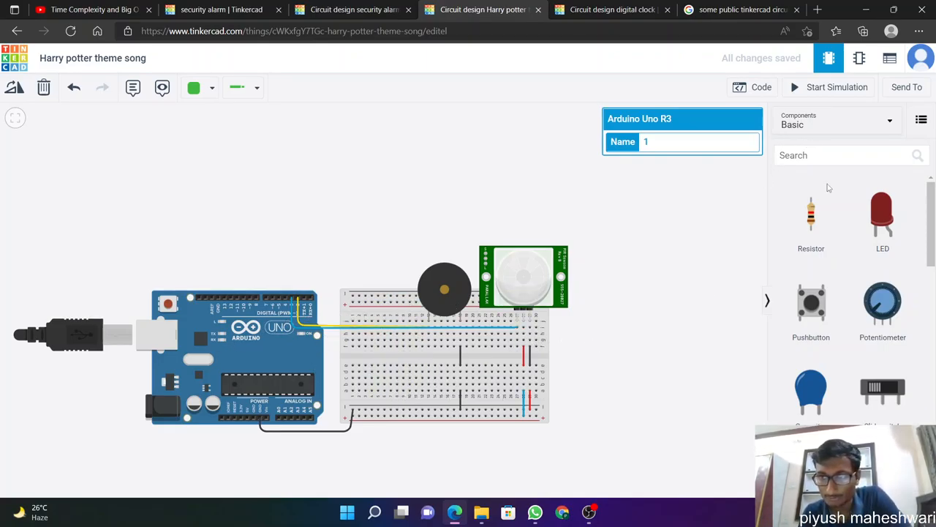
mouse_move(524, 293)
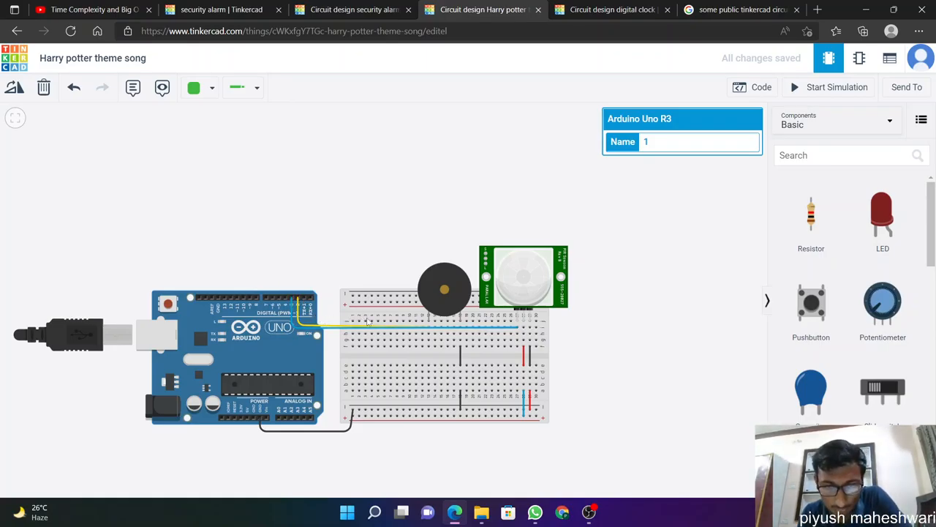
mouse_move(428, 321)
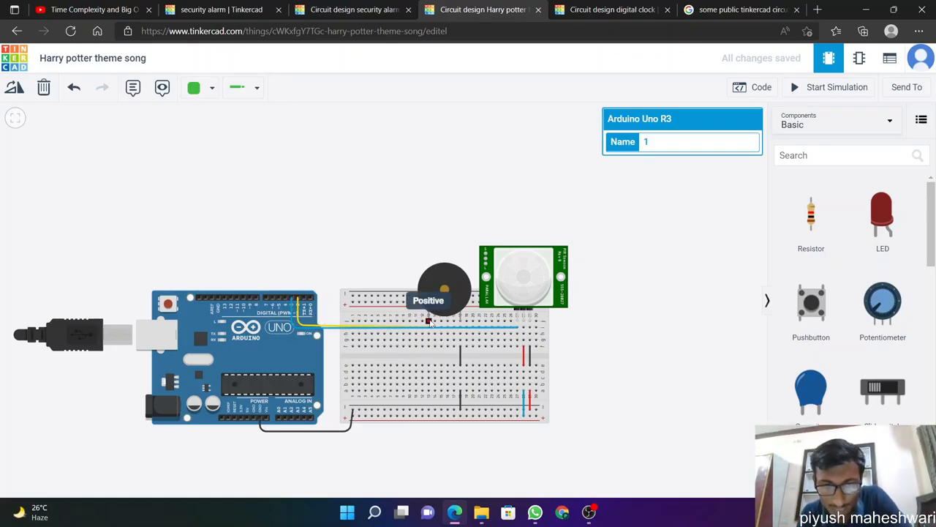
mouse_move(316, 319)
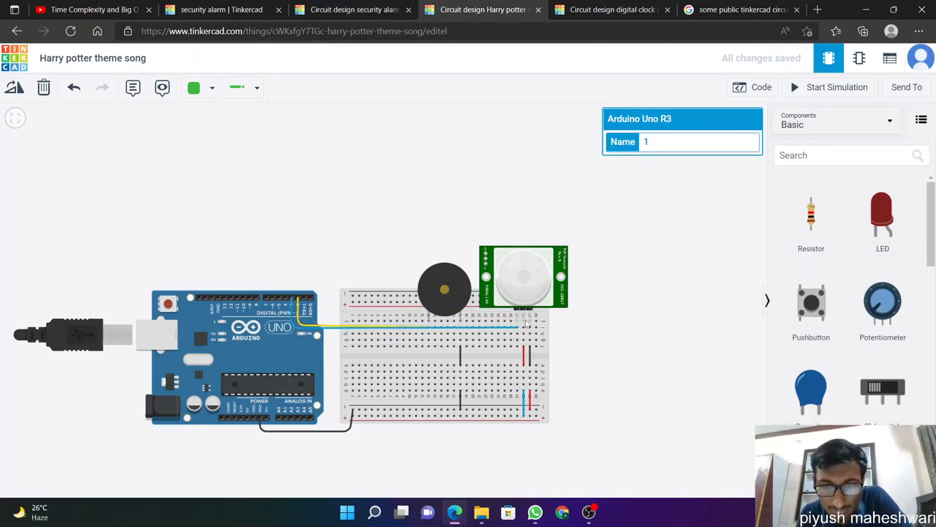
mouse_move(520, 275)
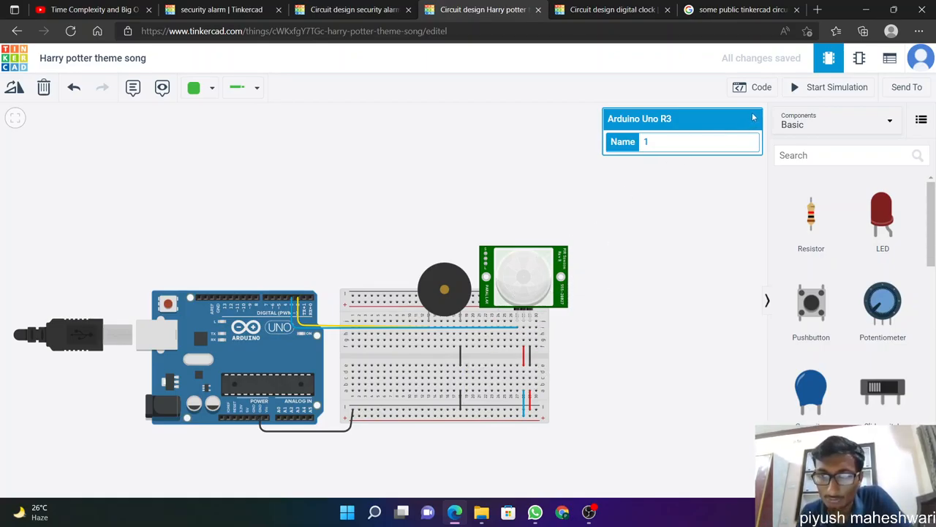
mouse_move(650, 88)
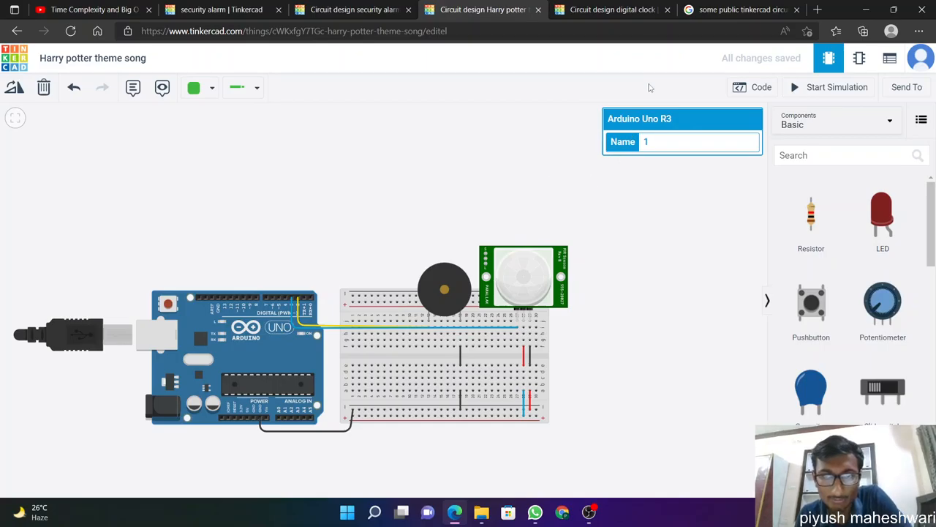
mouse_move(389, 252)
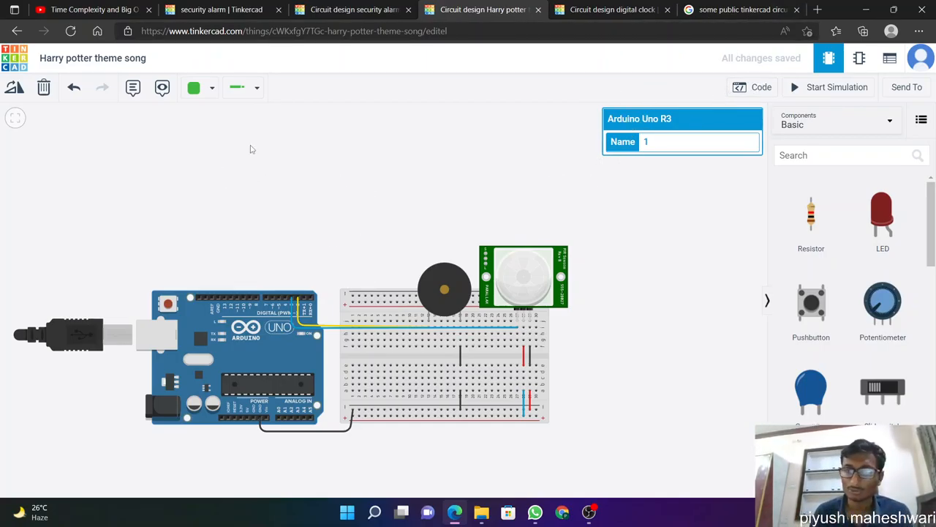
mouse_move(761, 88)
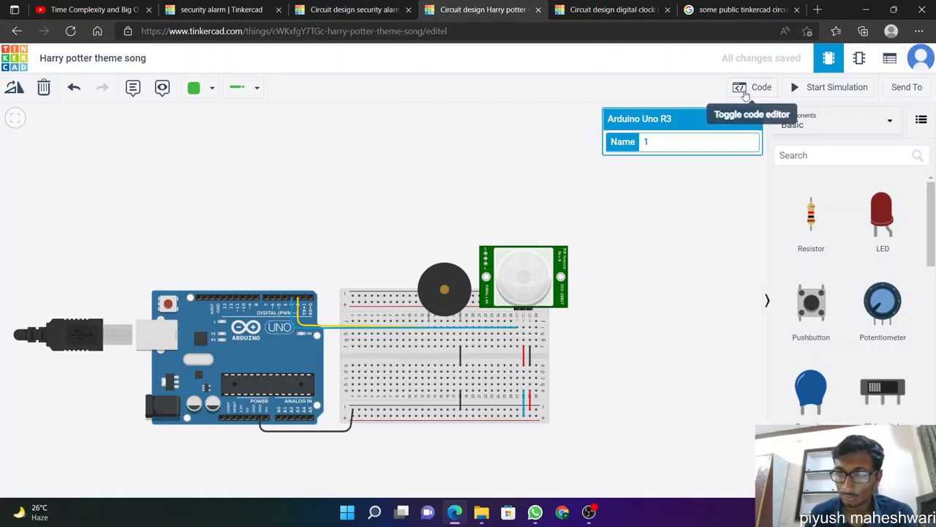
click(752, 88)
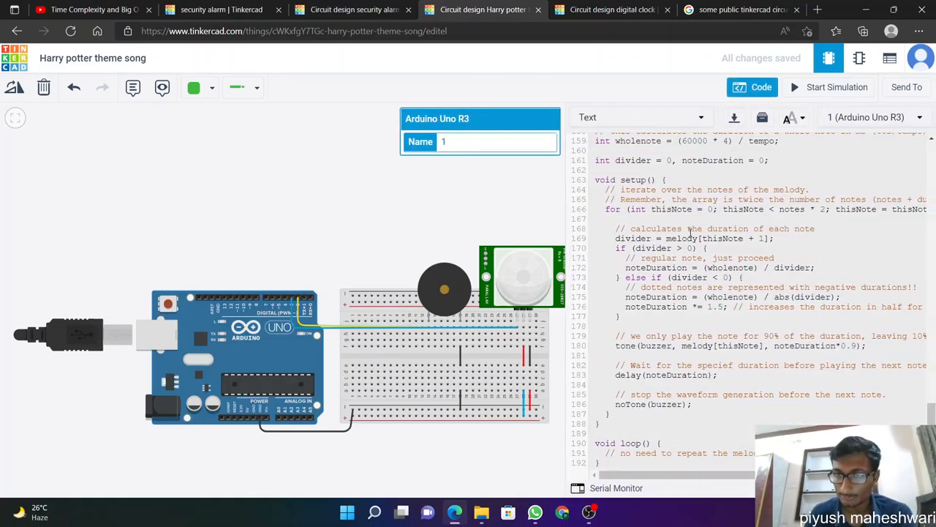
scroll(up, 3)
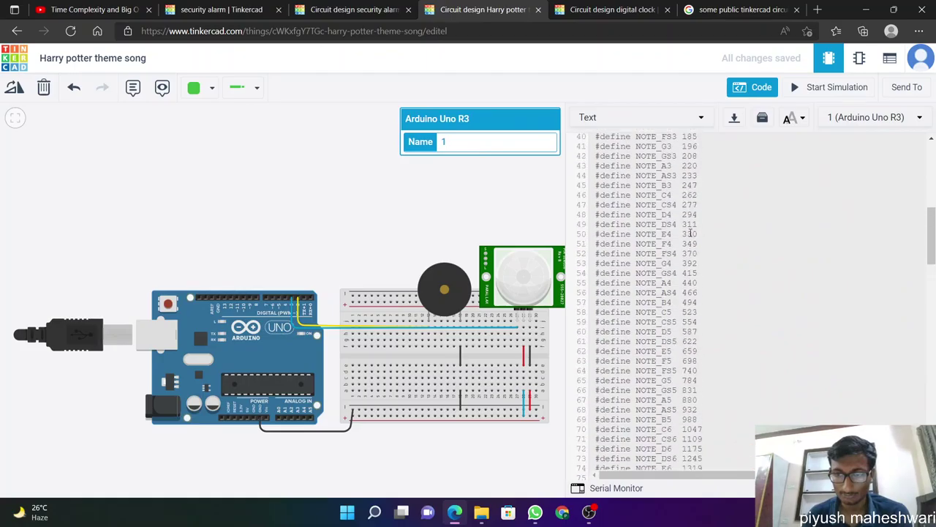
scroll(down, 3)
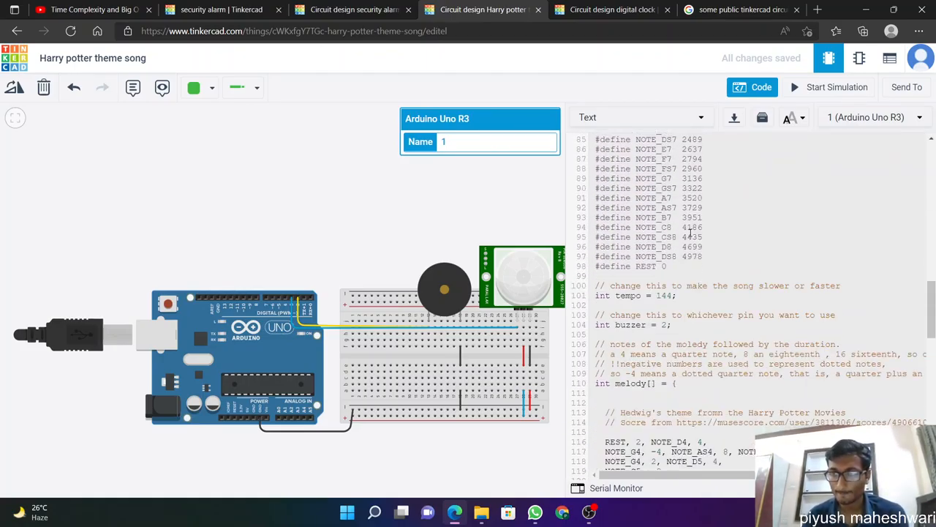
click(752, 87)
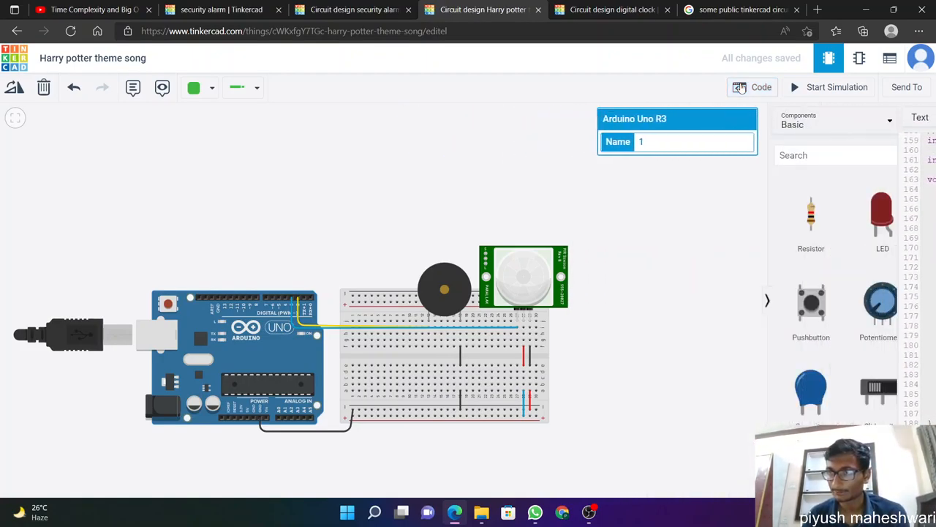
Step: Run and stop the theme song simulation, then switch to the digital clock design
click(837, 88)
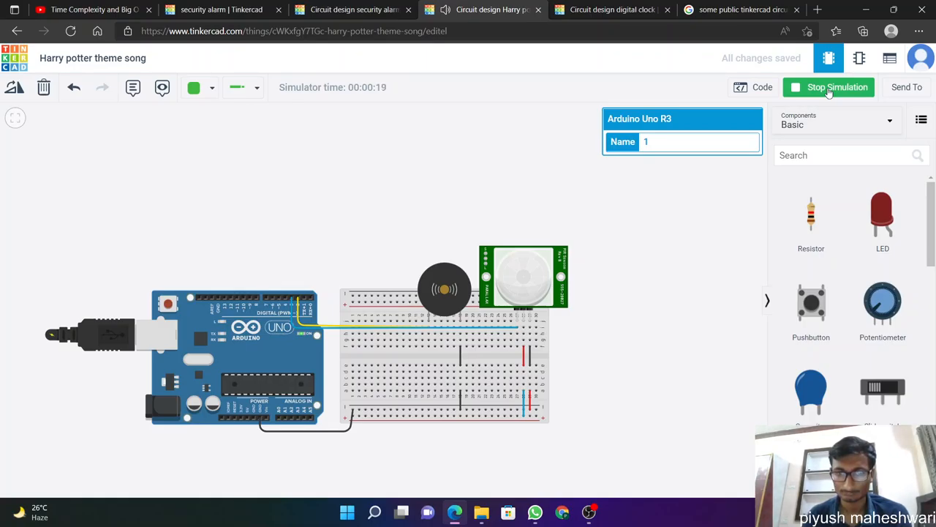
click(828, 88)
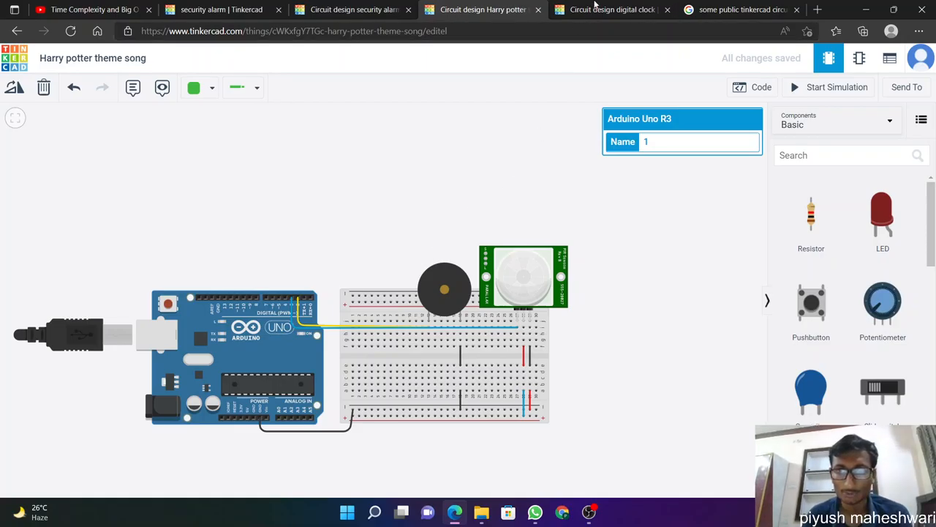
click(612, 9)
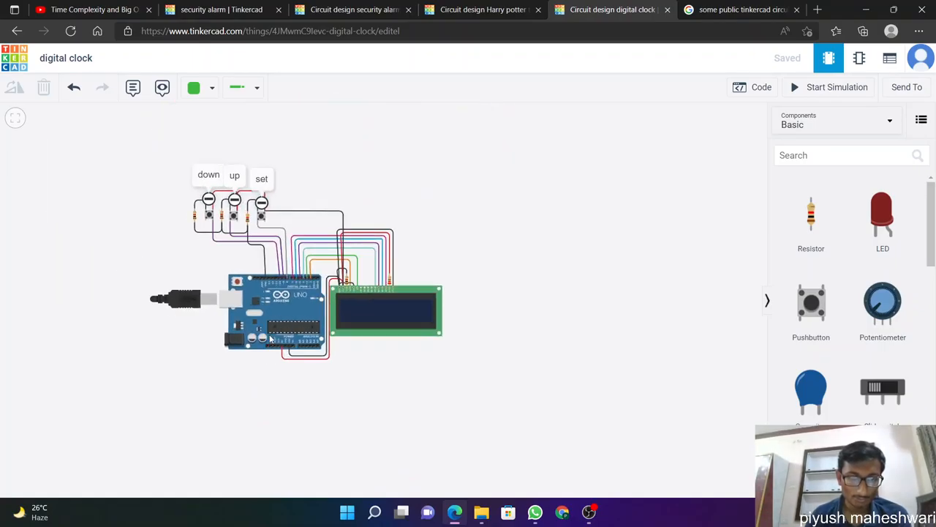
click(386, 310)
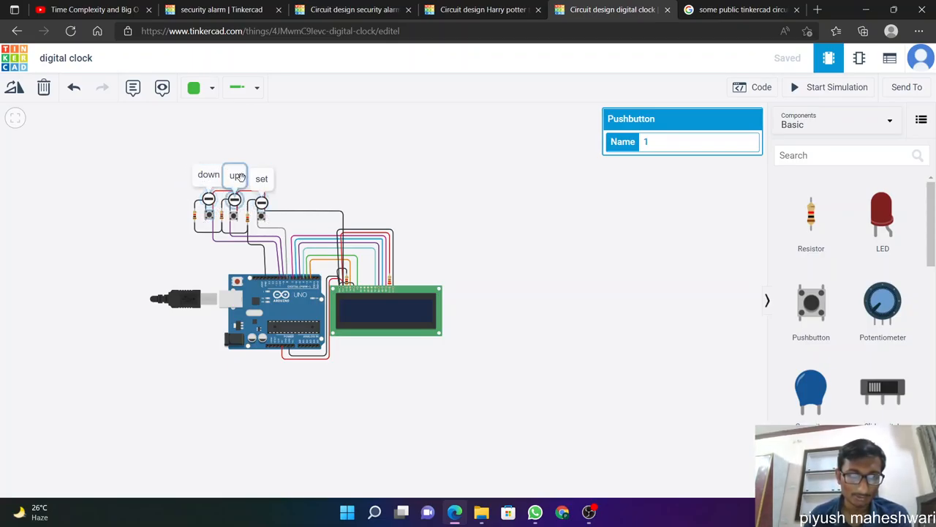
mouse_move(266, 219)
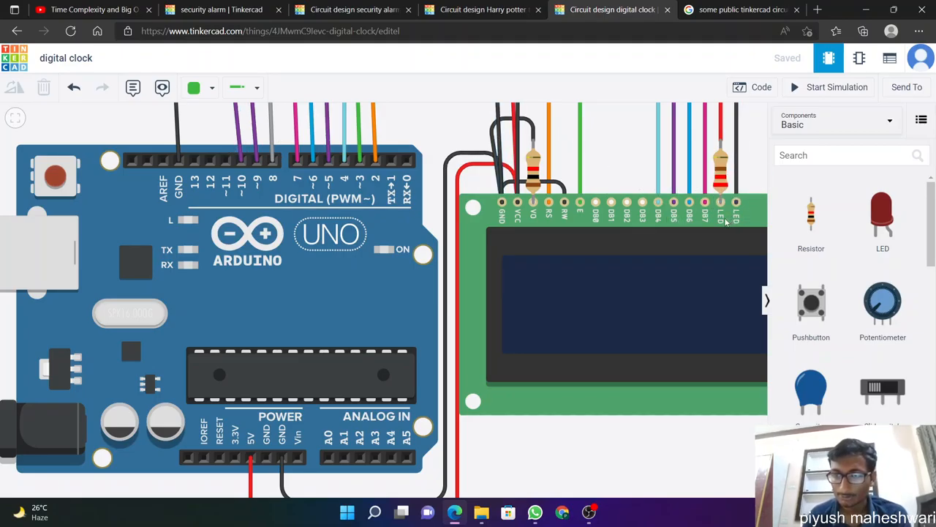
mouse_move(637, 280)
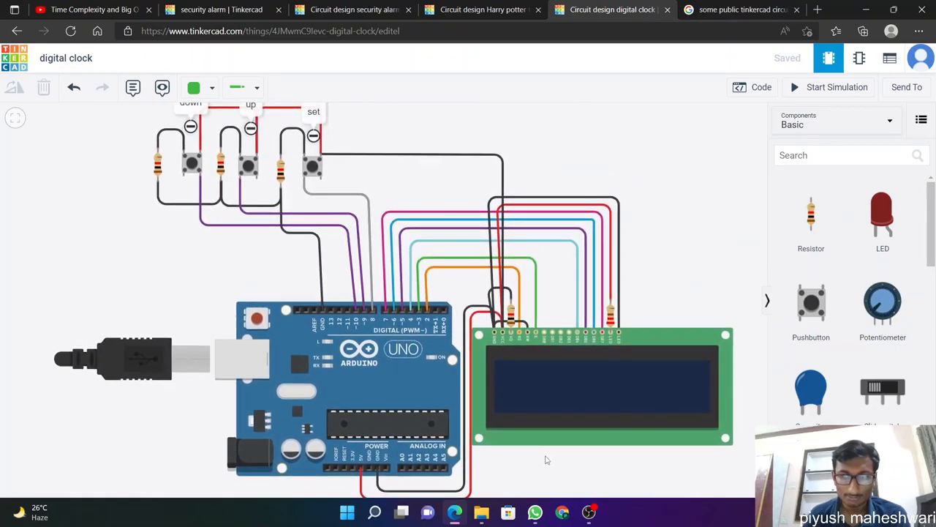
click(761, 88)
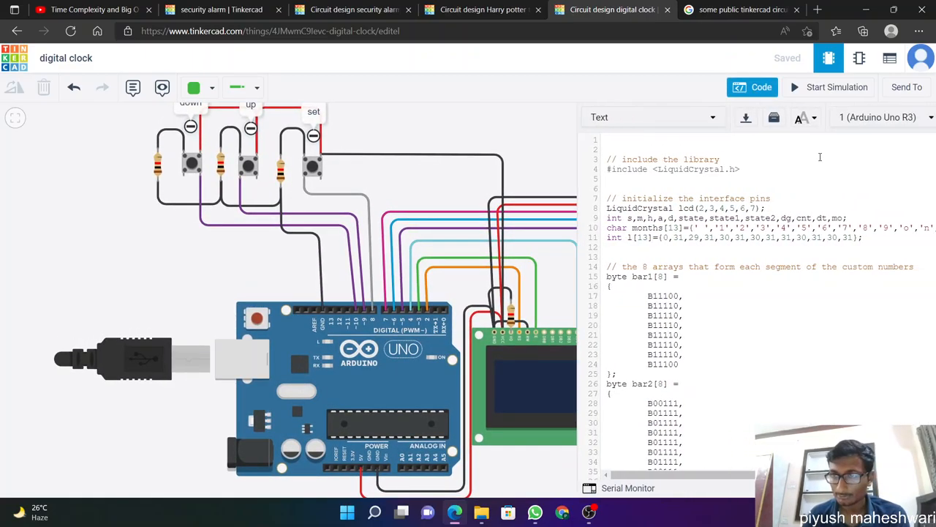
scroll(down, 3)
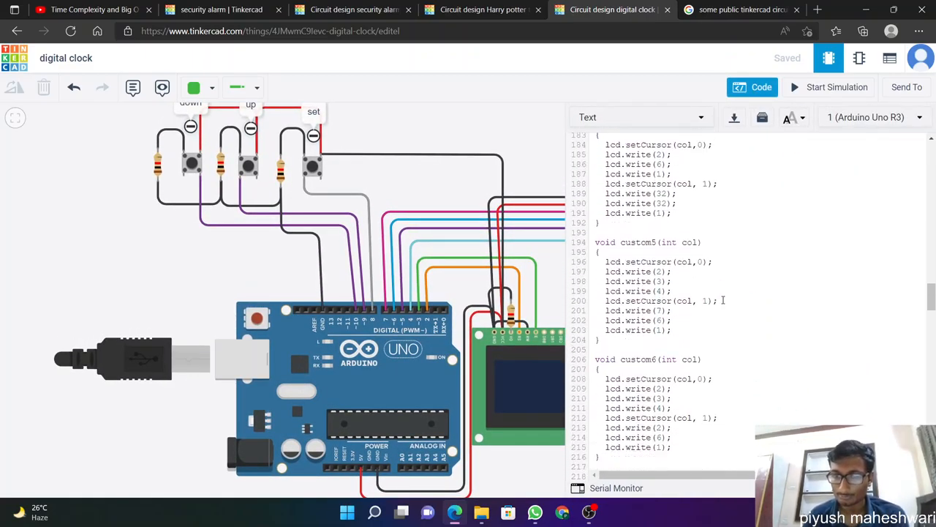
scroll(down, 3)
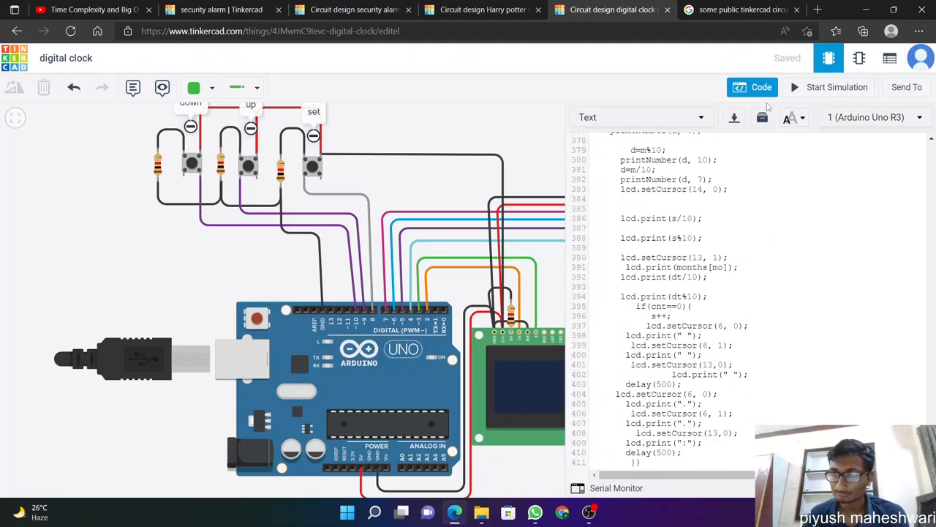
click(761, 88)
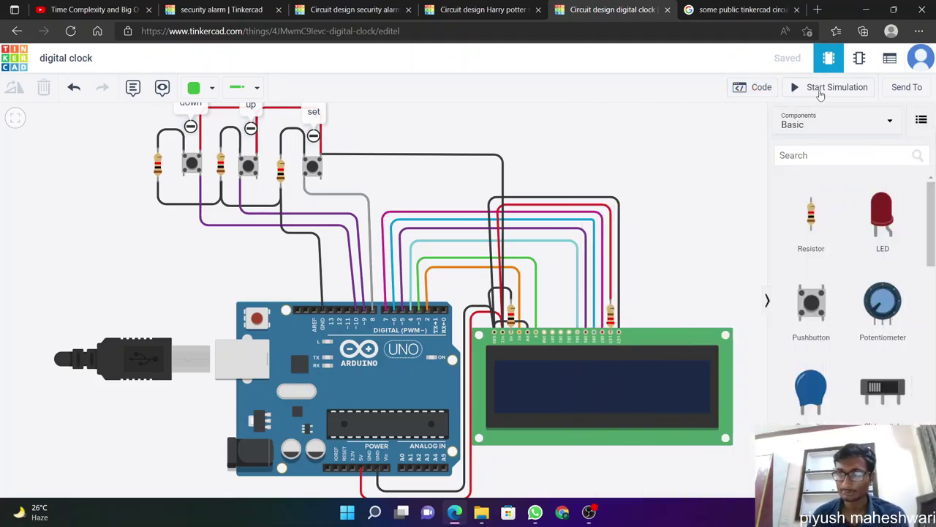
Step: Run the digital clock with the set pushbutton pressed so the LCD counts seconds, then stop it
click(836, 88)
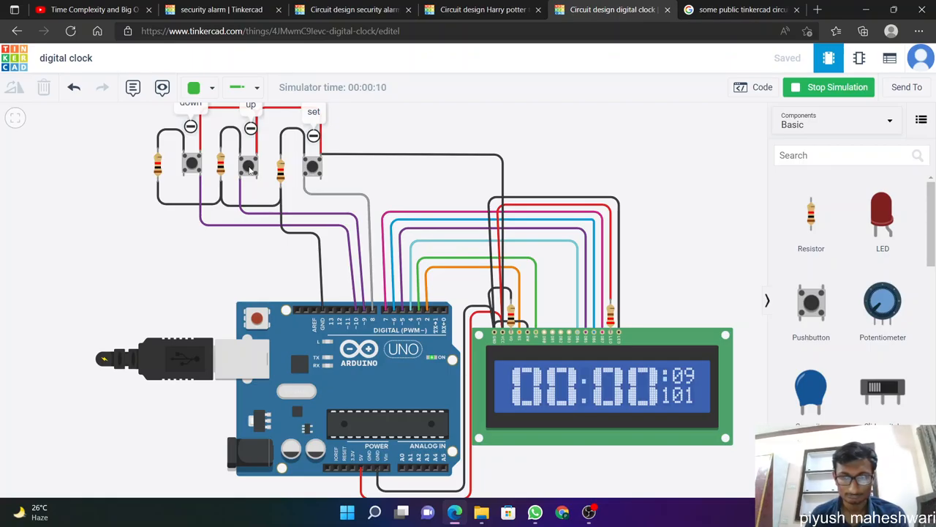
click(313, 166)
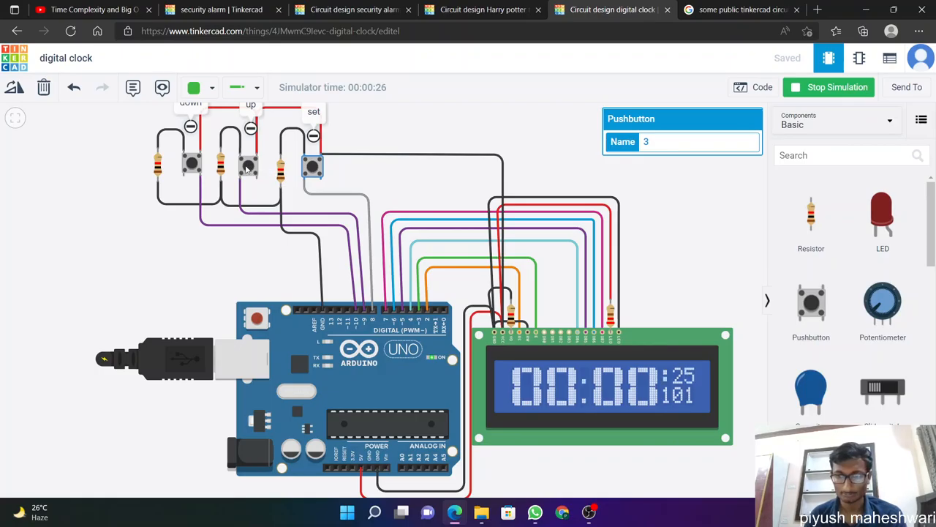
scroll(down, 3)
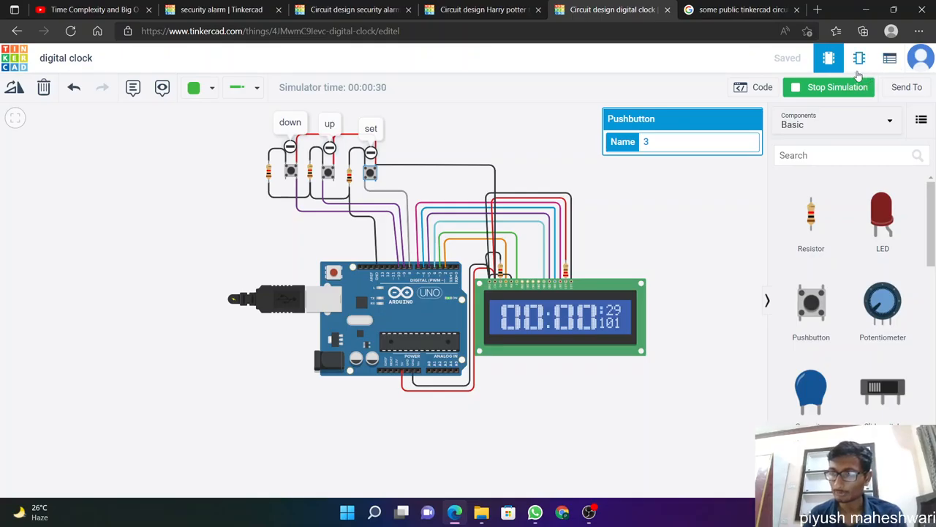
click(828, 87)
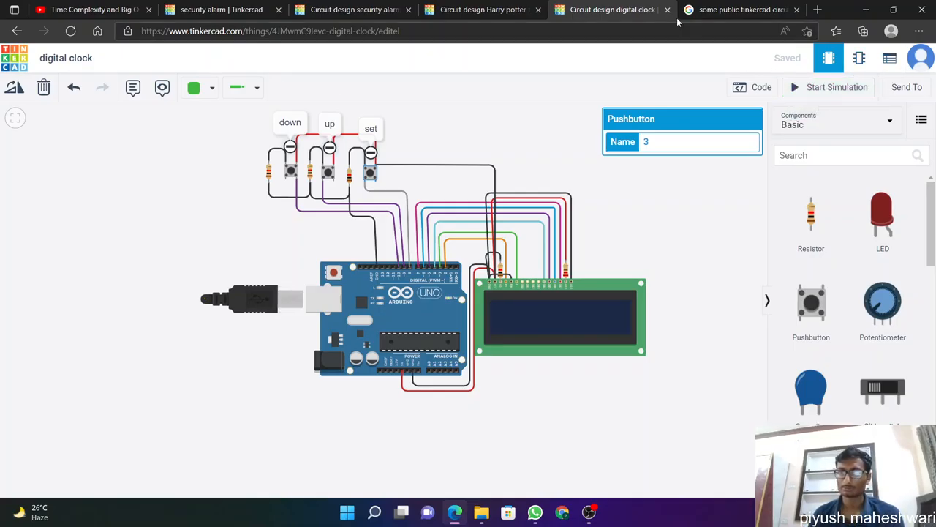
Step: Return to the security alarm design and inspect the piezo buzzer and Arduino board
click(222, 9)
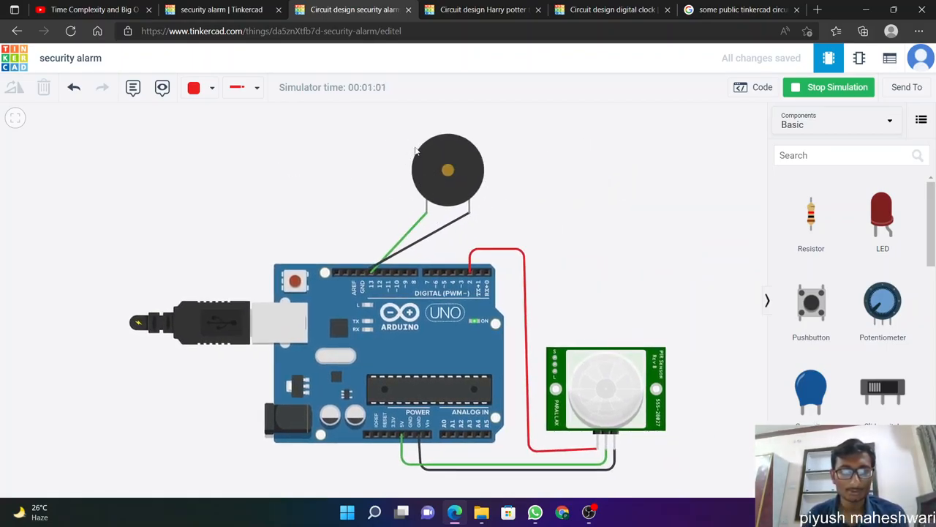
mouse_move(375, 132)
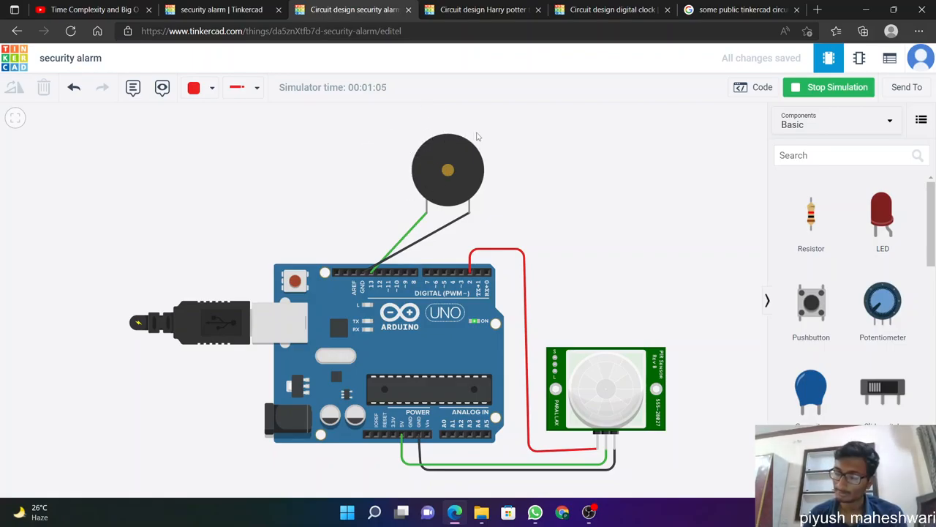
click(448, 170)
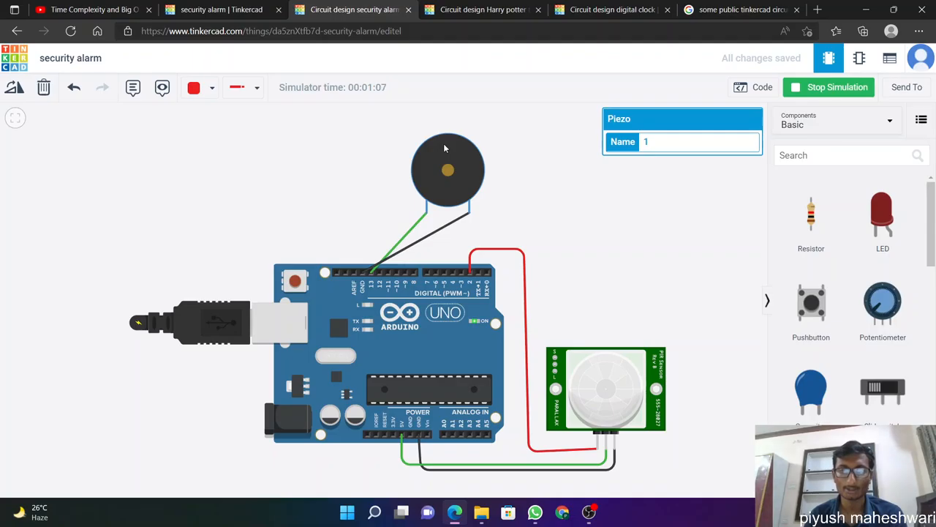
mouse_move(451, 240)
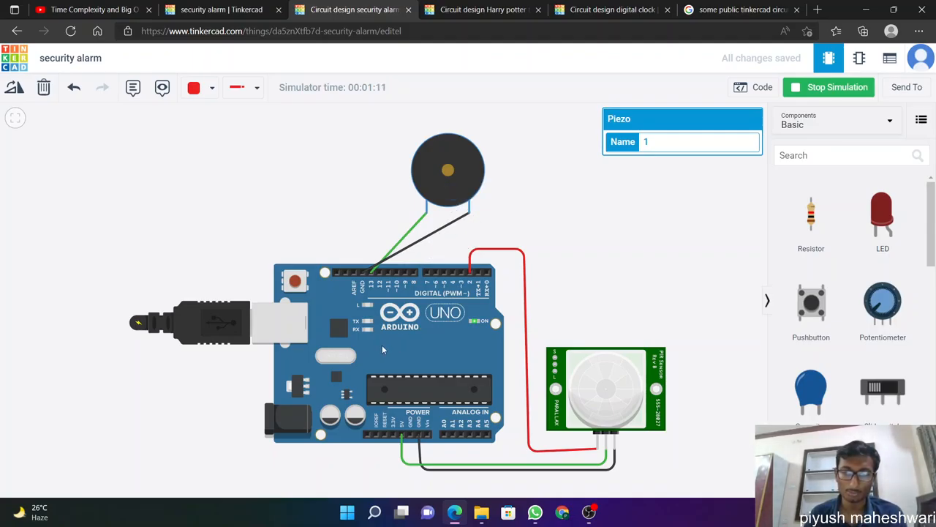
click(383, 351)
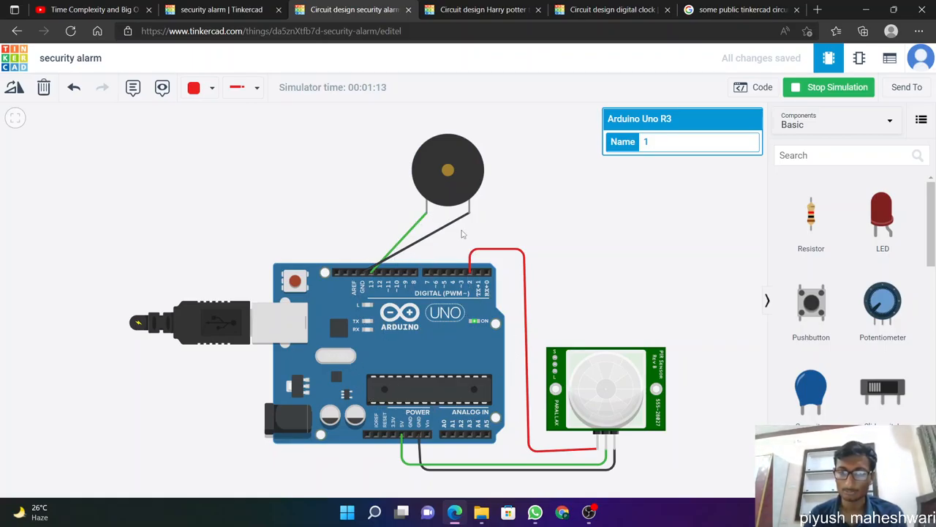
mouse_move(296, 247)
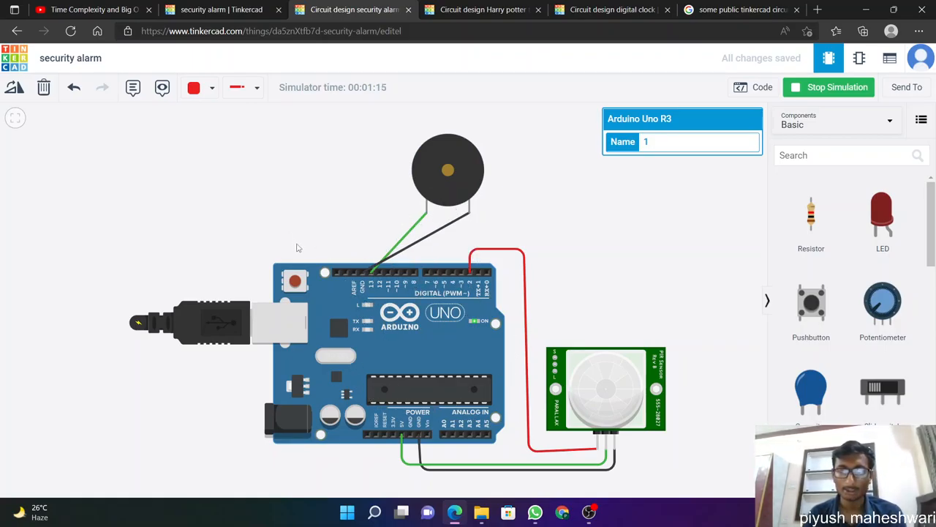
mouse_move(413, 222)
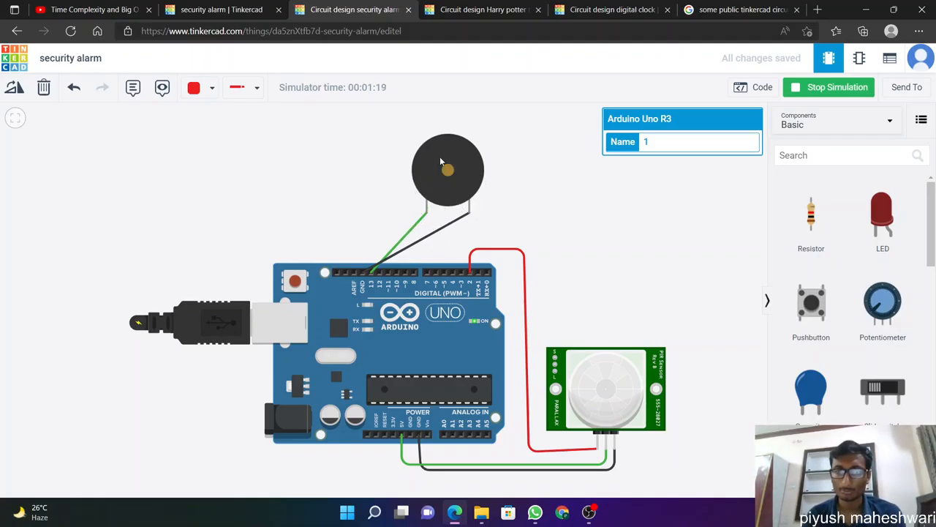
mouse_move(366, 151)
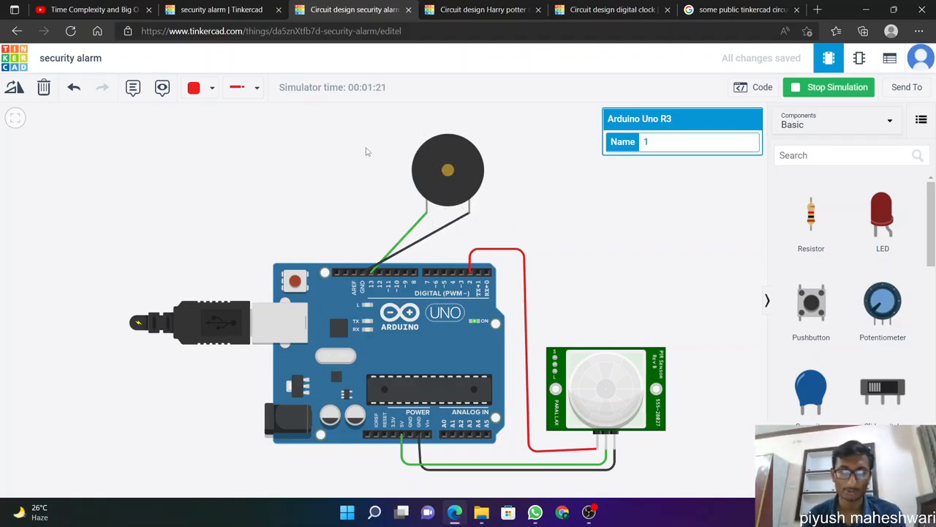